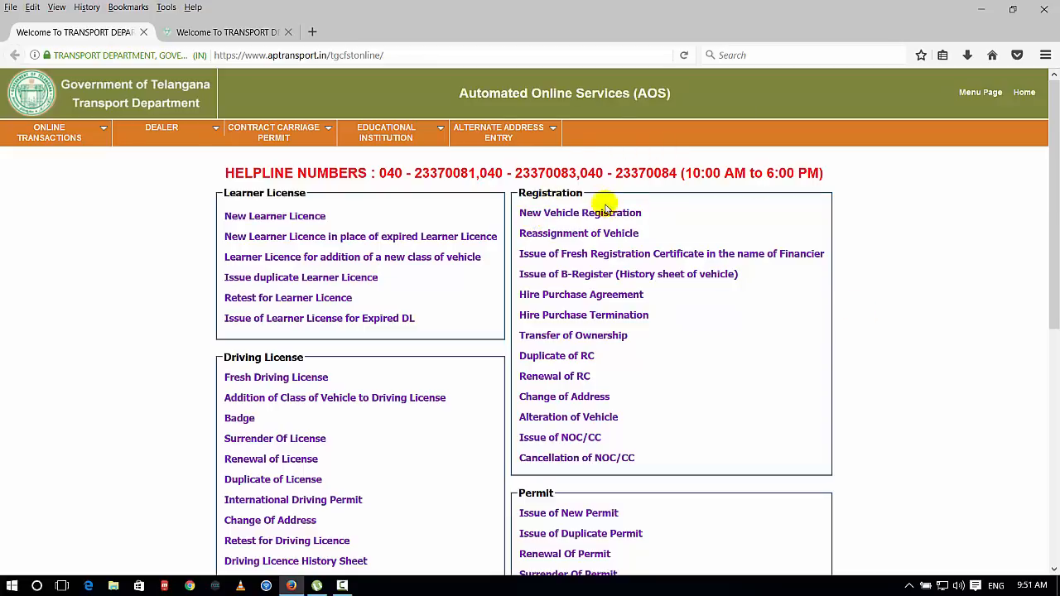
mouse_move(651, 523)
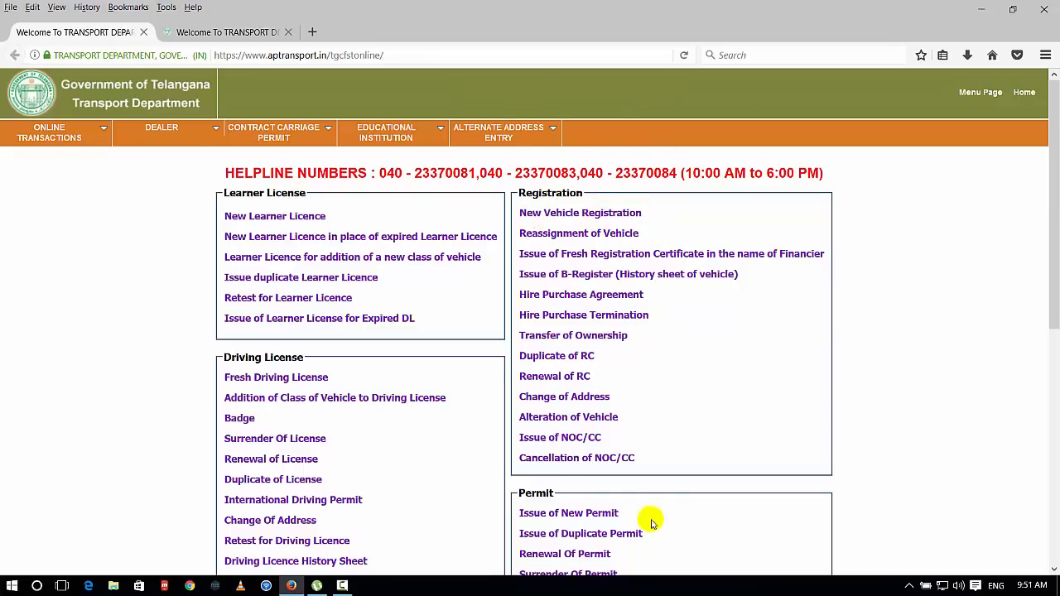
mouse_move(239, 412)
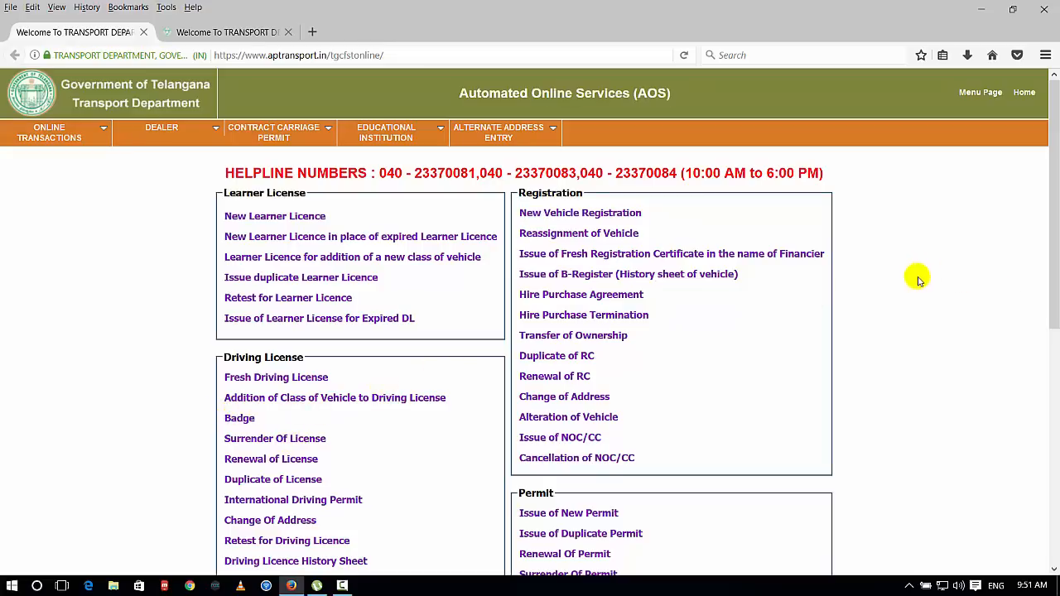
Step: Go to Online Transactions > License > Learner License Slot Booking
scroll(down, 3)
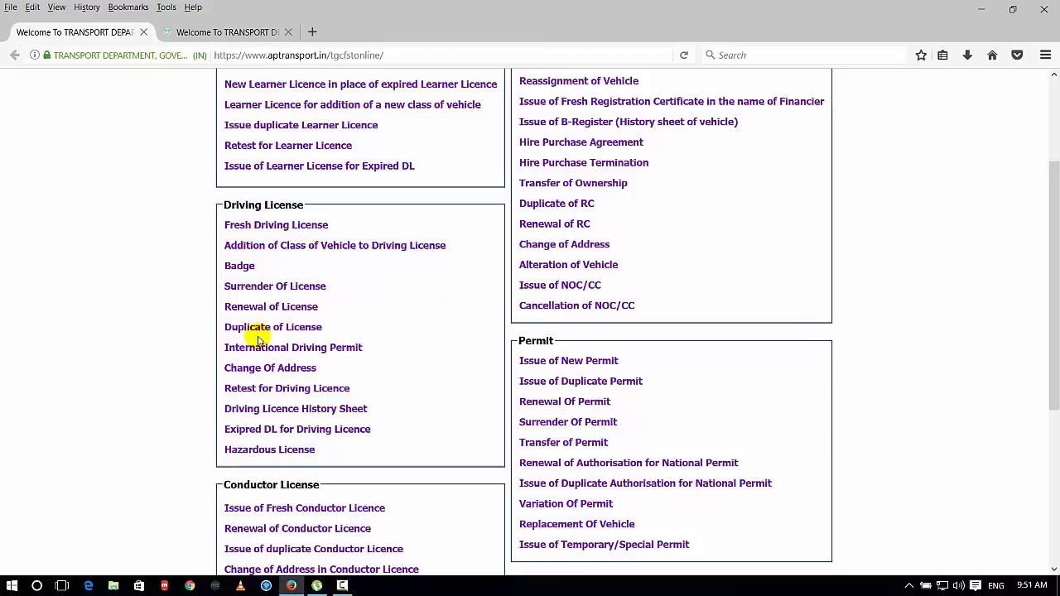
scroll(down, 3)
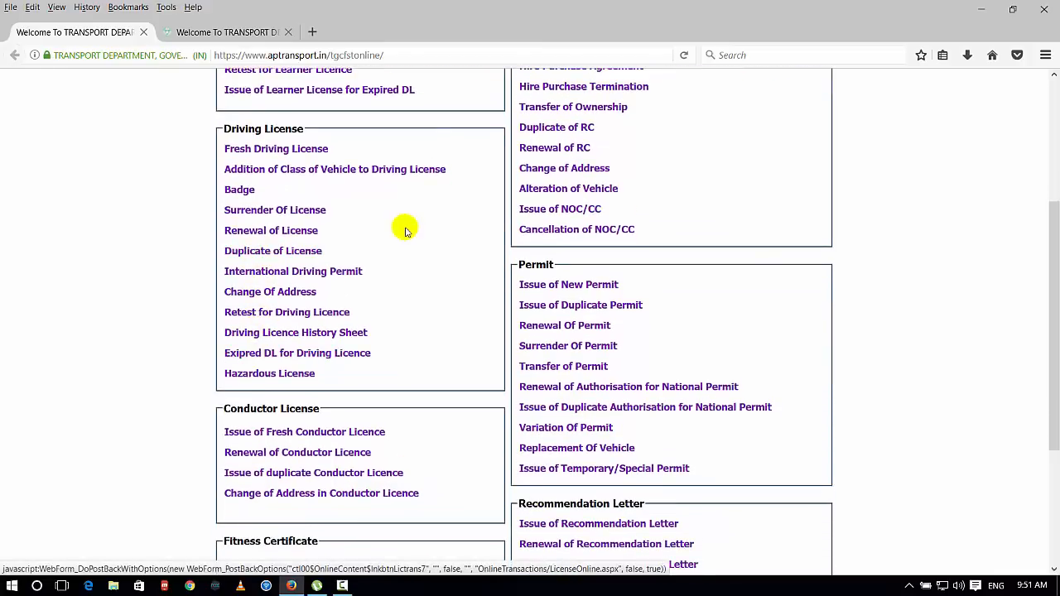
mouse_move(359, 215)
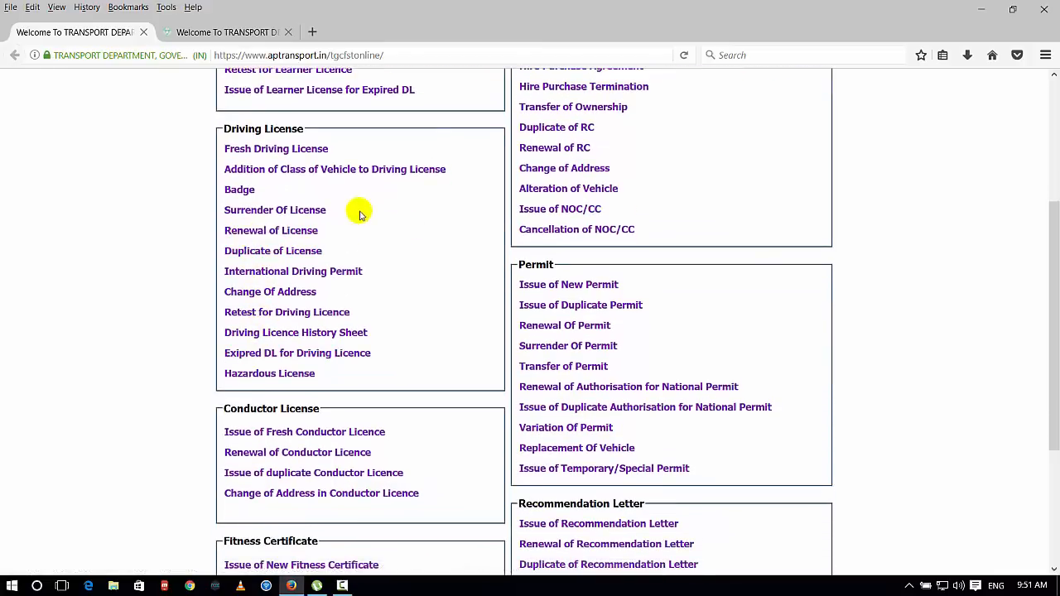
mouse_move(403, 299)
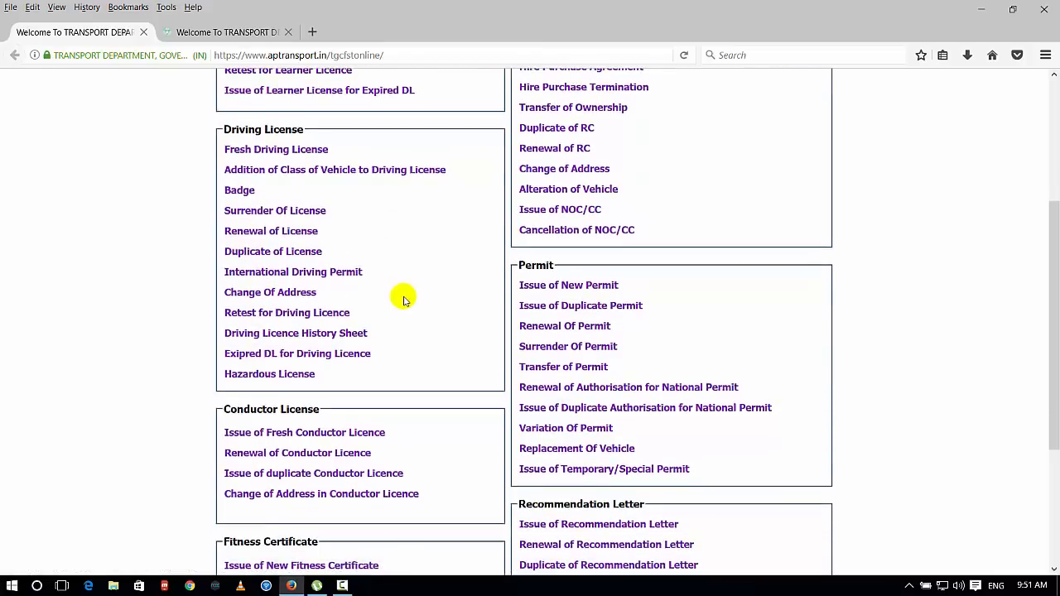
scroll(up, 3)
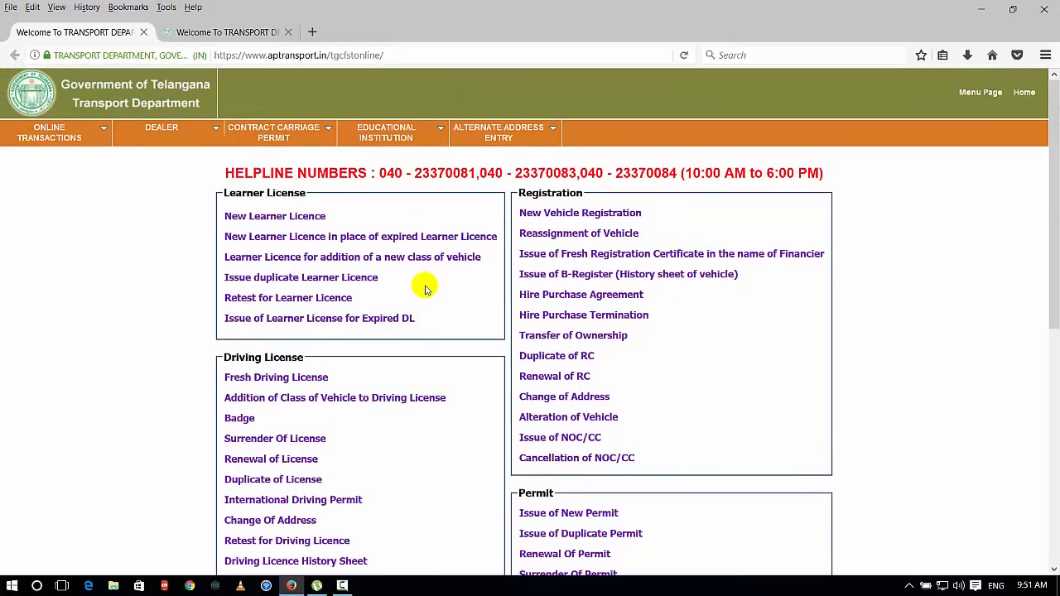
mouse_move(428, 298)
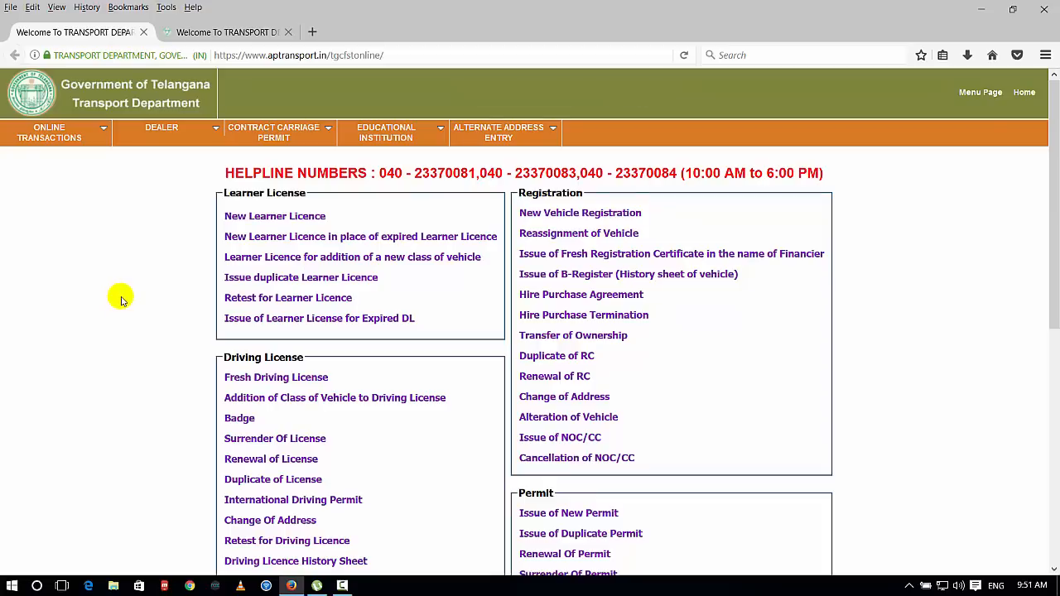
mouse_move(905, 294)
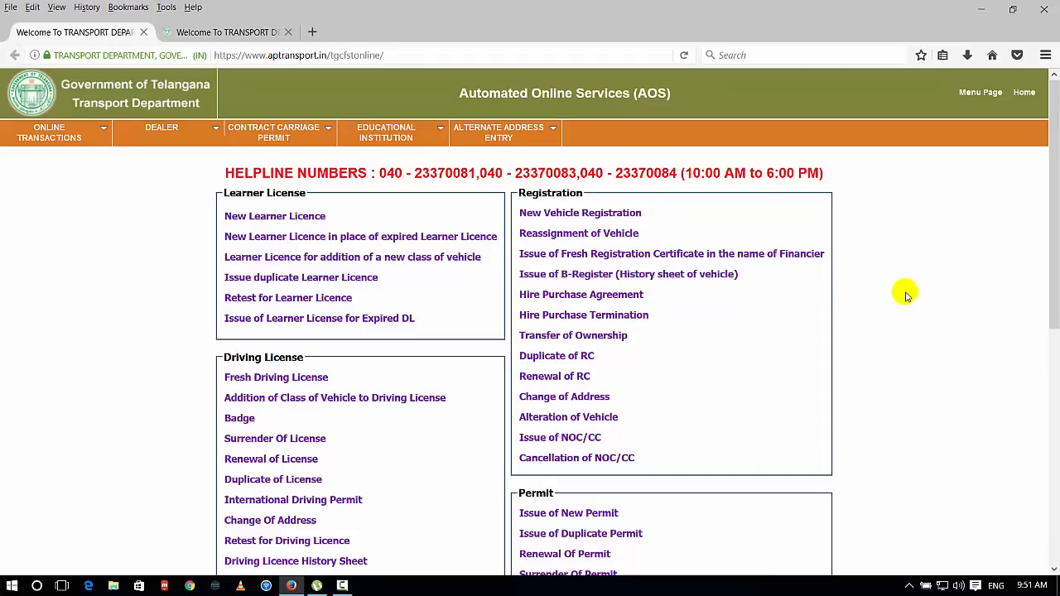
mouse_move(870, 277)
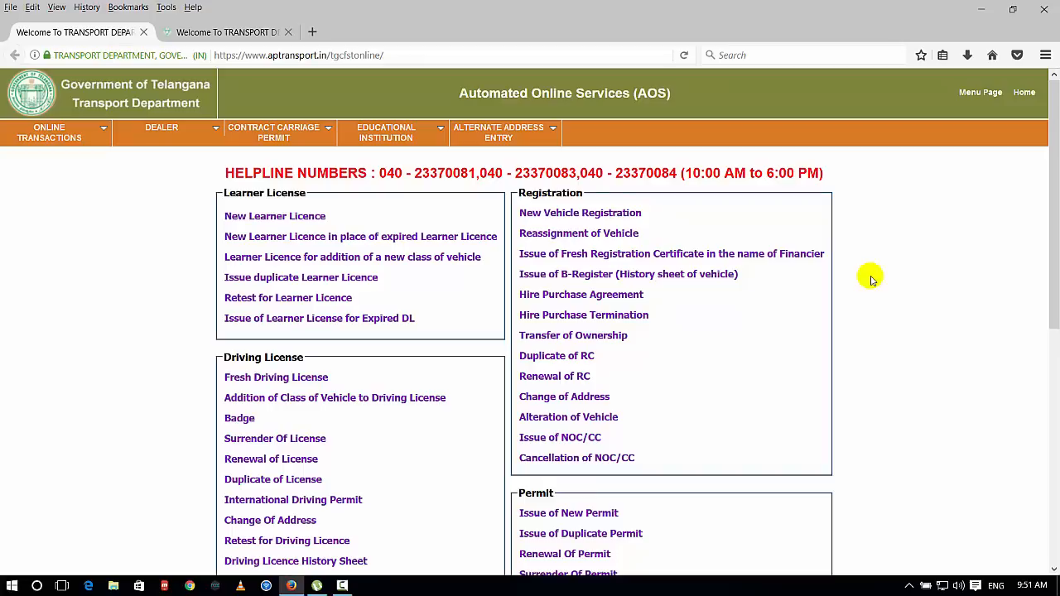
mouse_move(139, 261)
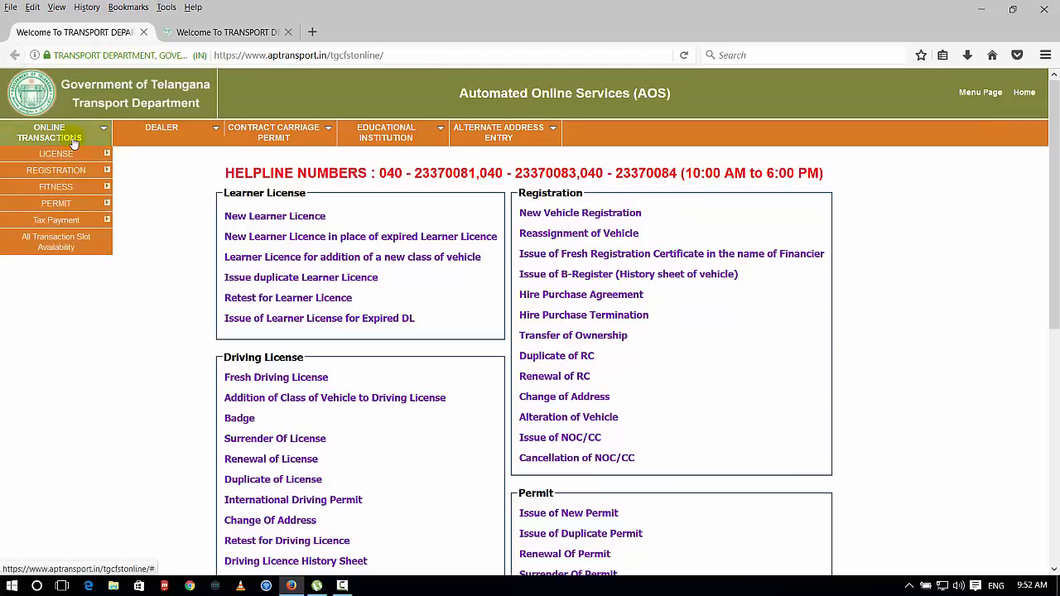
click(55, 154)
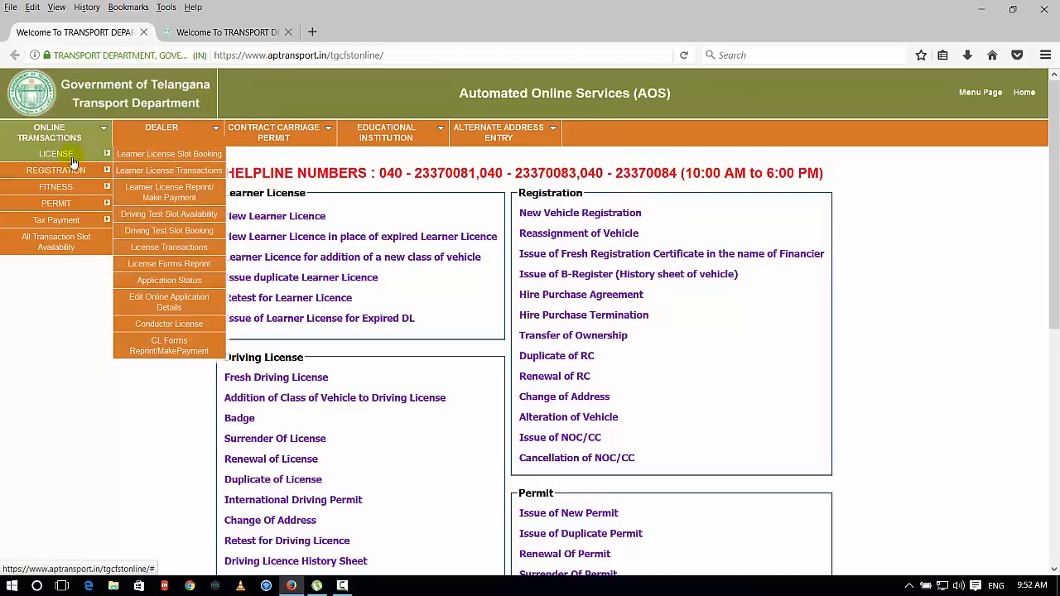
mouse_move(169, 154)
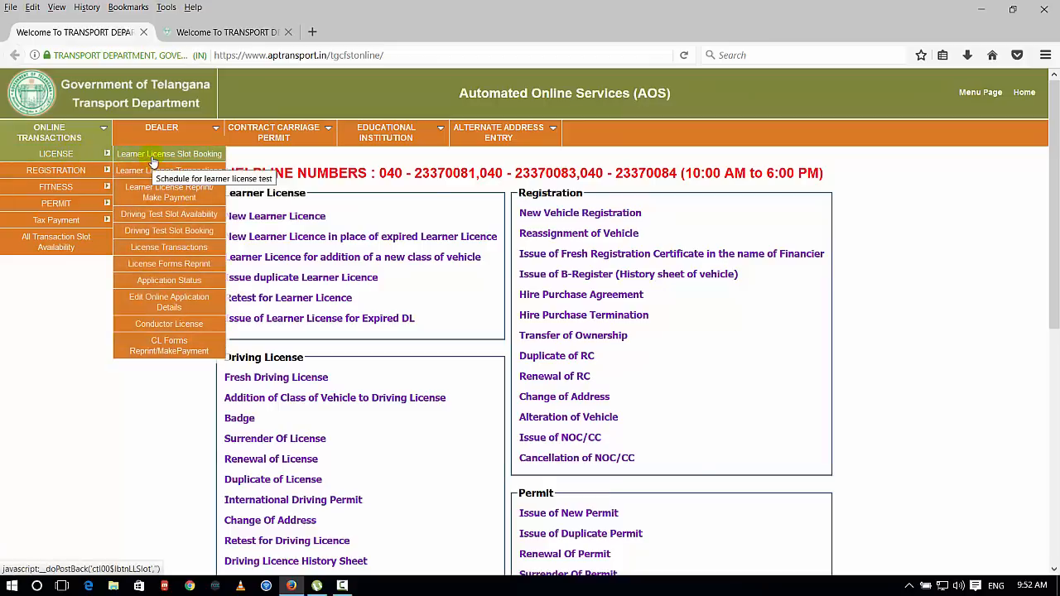
mouse_move(169, 160)
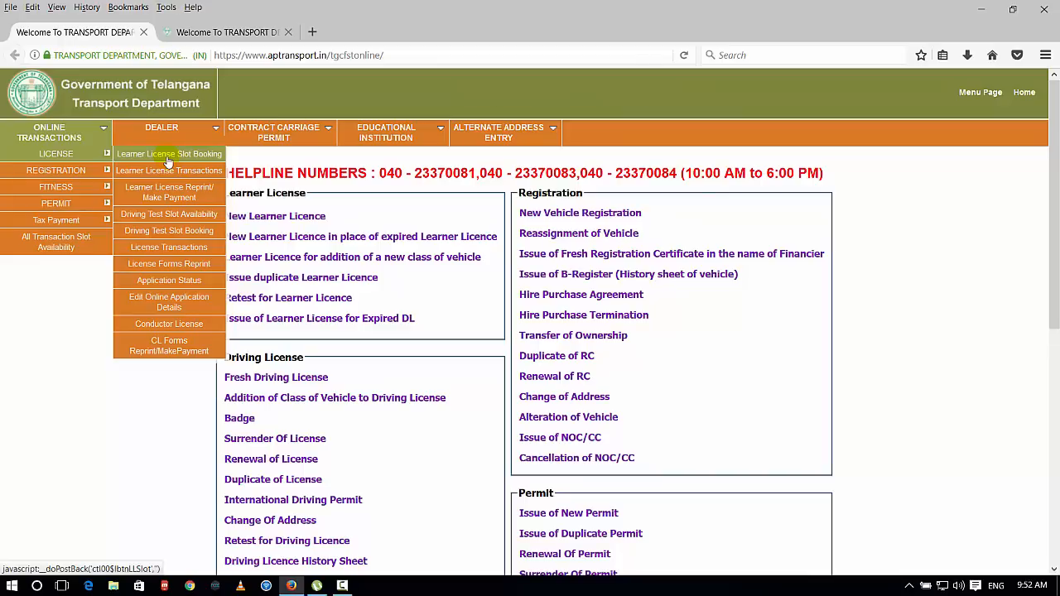
click(169, 154)
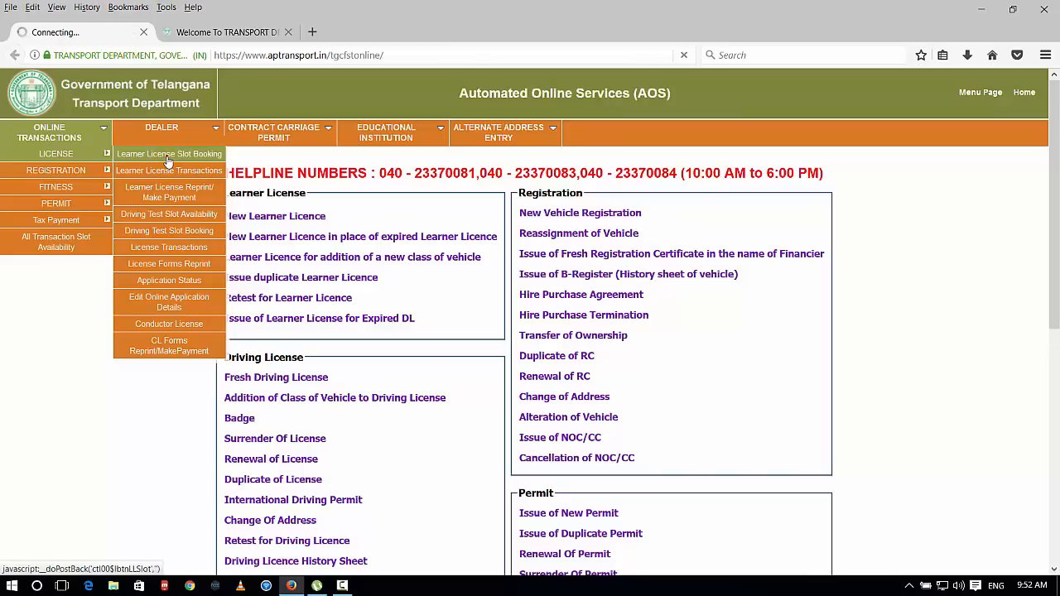
click(169, 154)
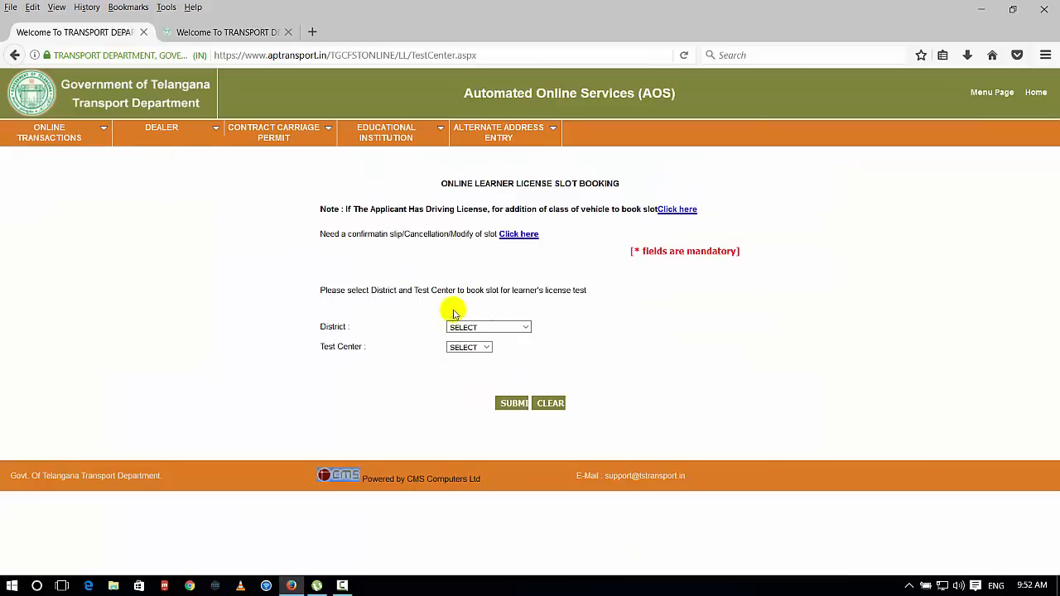
Step: Submit PEDDAPALLI district with test centre RTA PEDDAPALLI, H.NO 2-50 to view slots
click(489, 327)
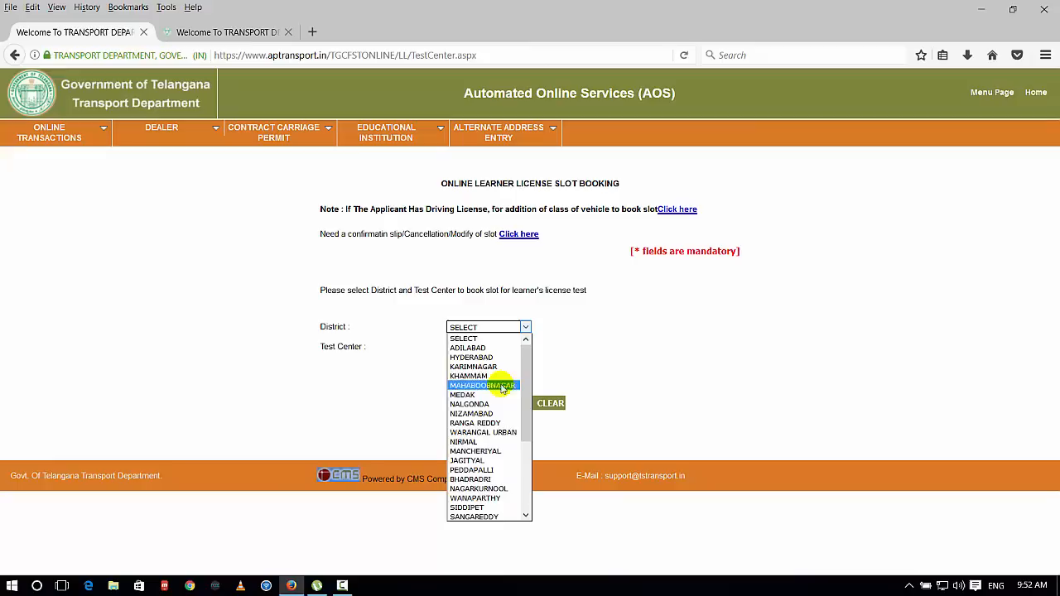
mouse_move(483, 432)
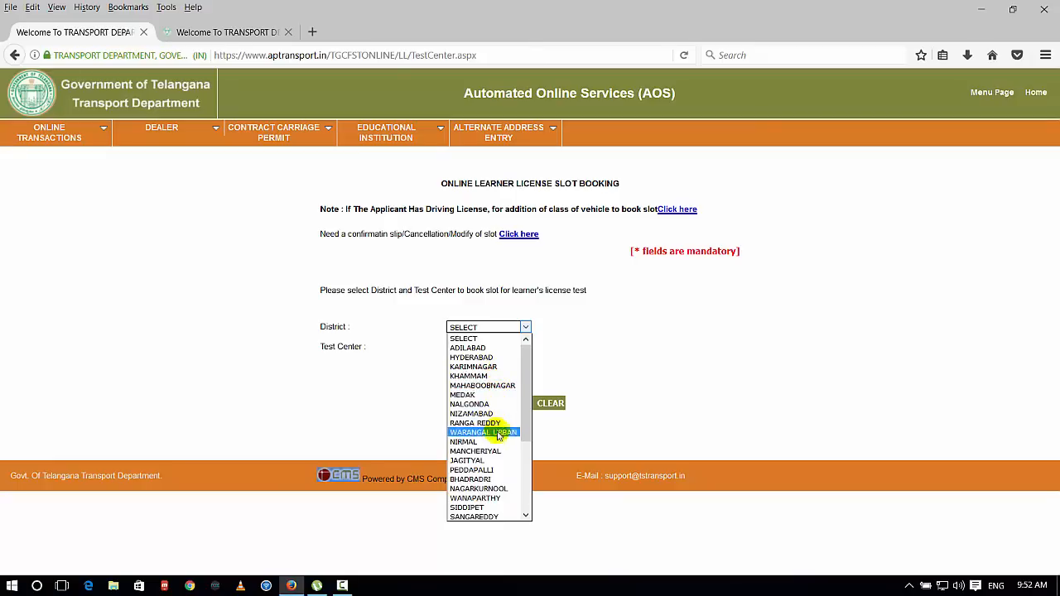
click(471, 470)
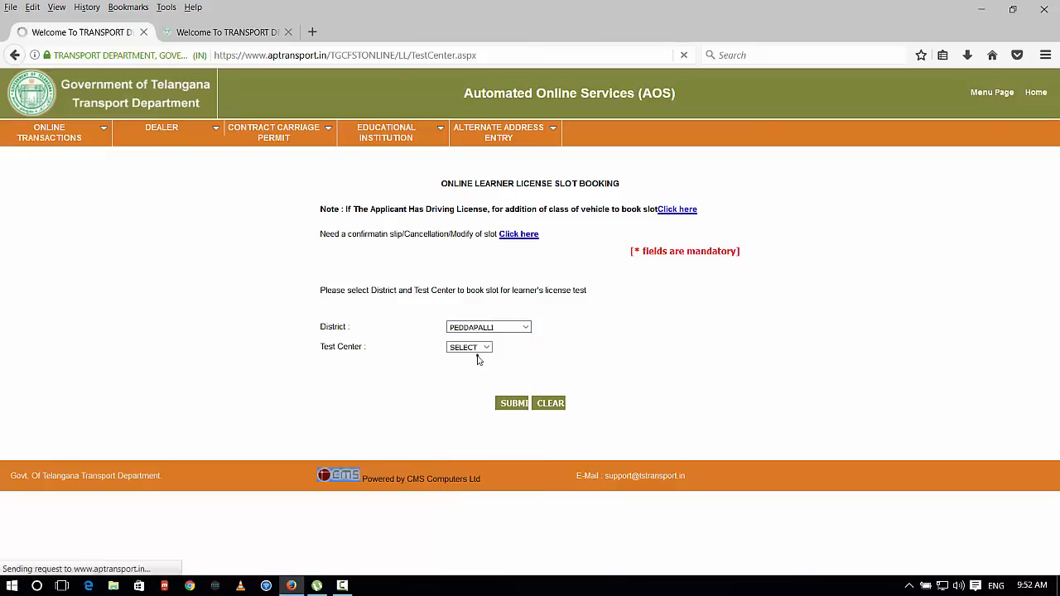
click(469, 347)
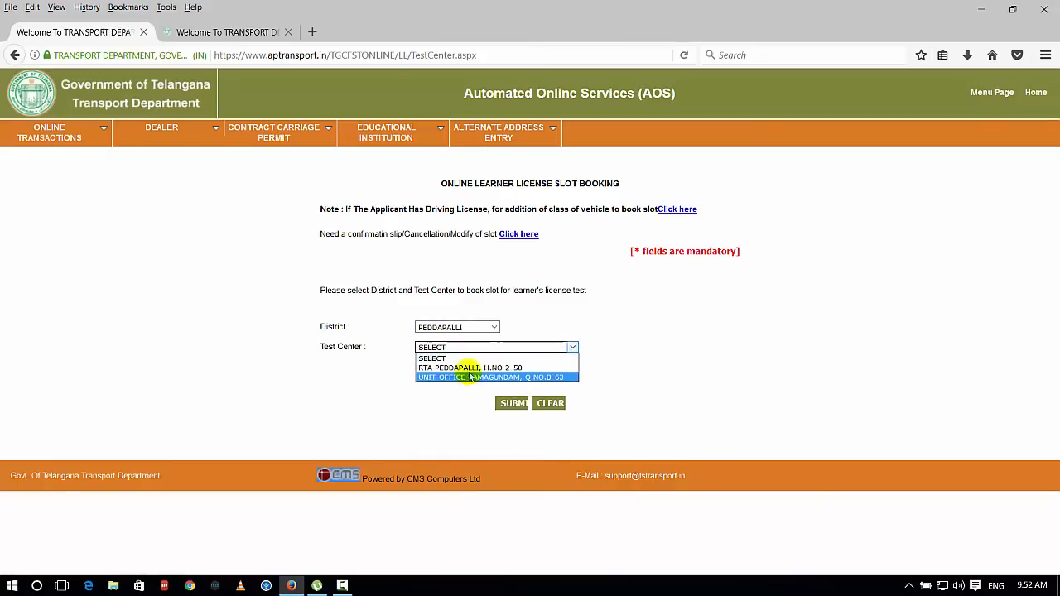
mouse_move(468, 368)
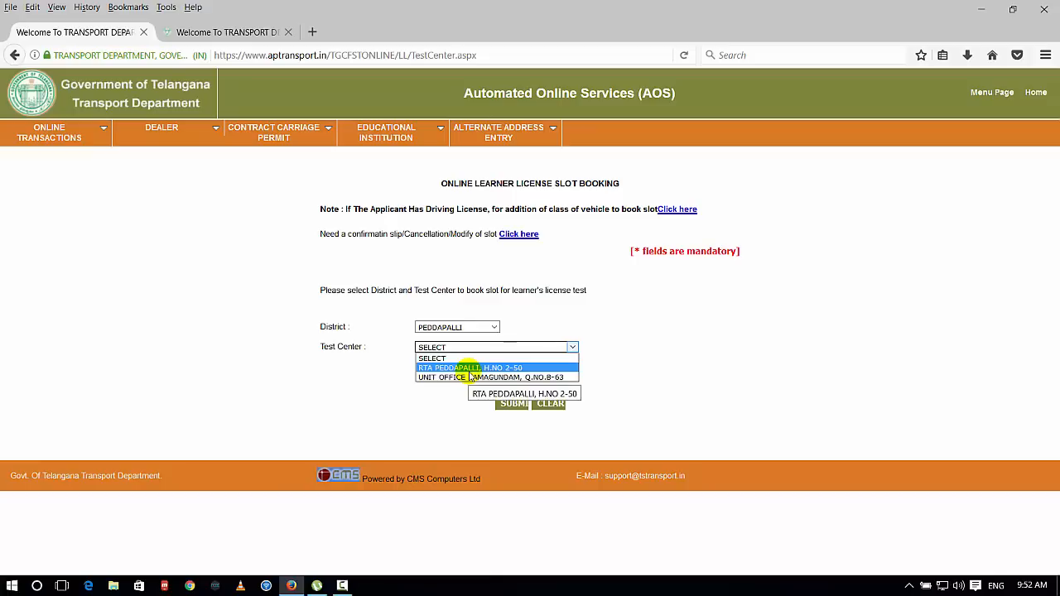
click(470, 367)
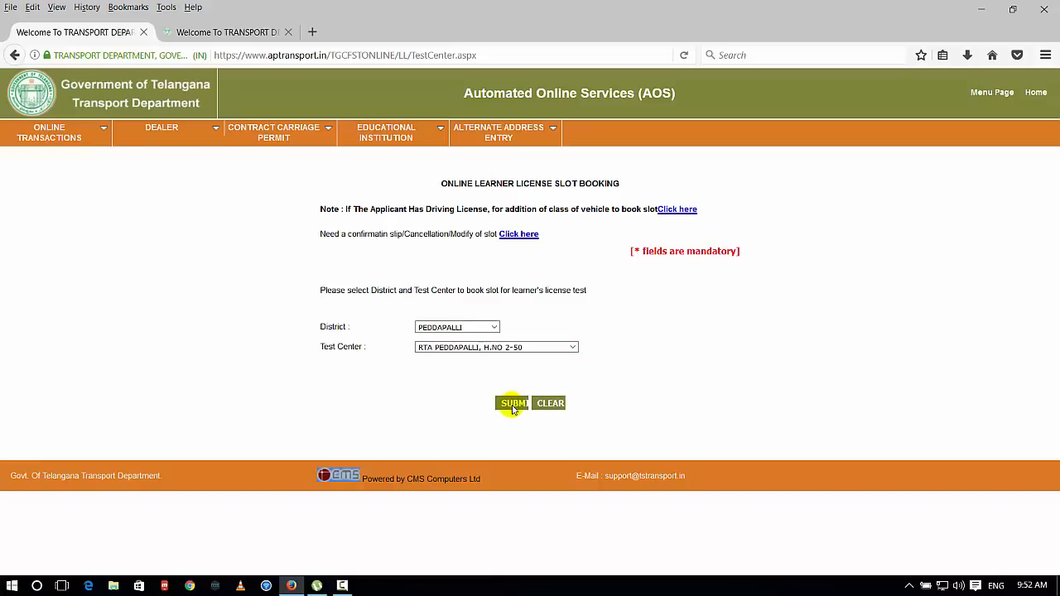
click(514, 404)
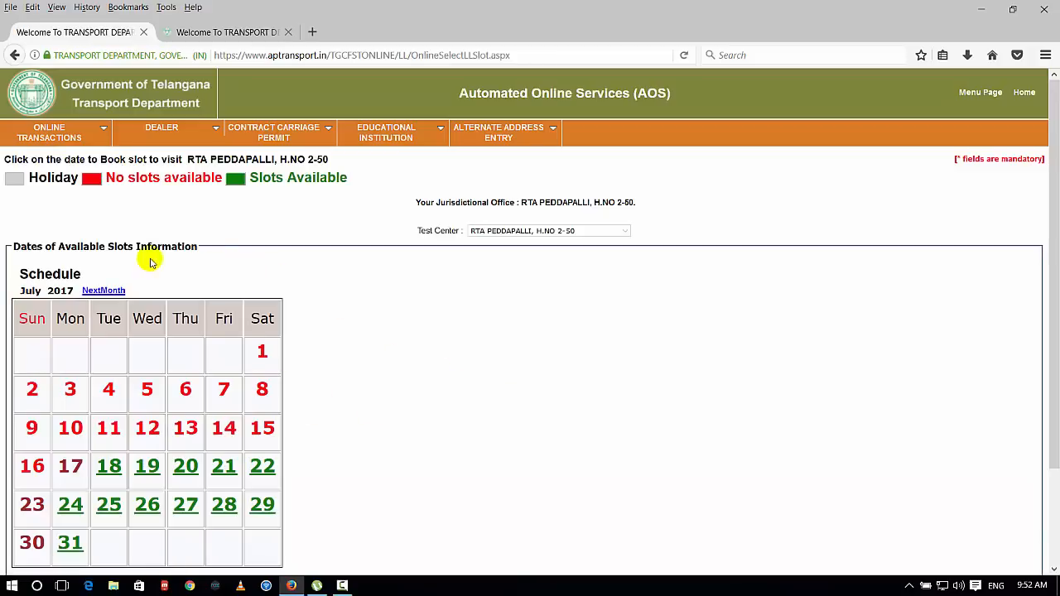
Step: Pick 18 July 2017 with the 11:00 AM–12:00 PM slot and continue to the form
scroll(down, 3)
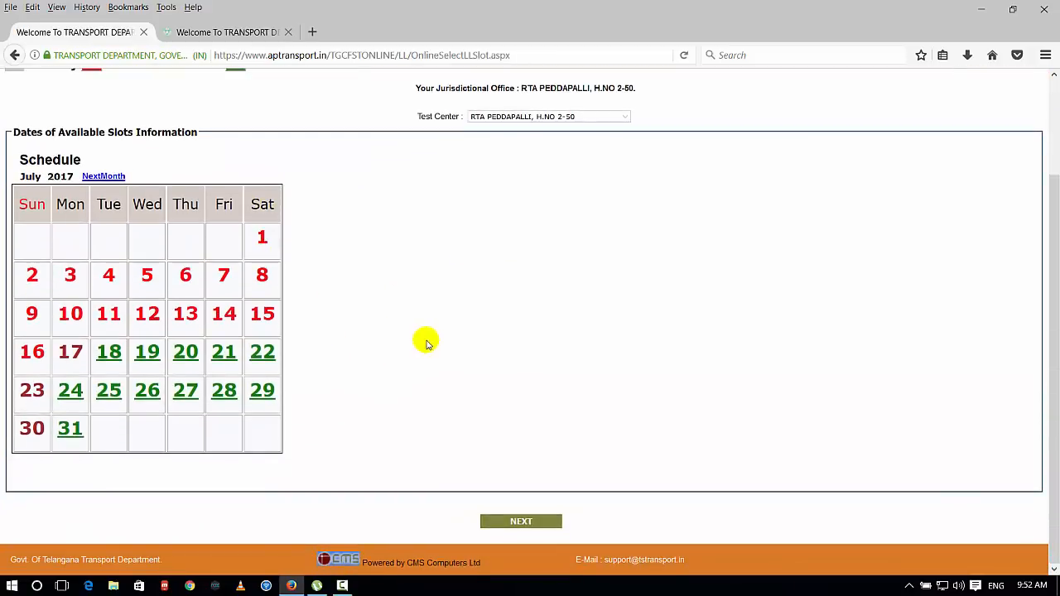
mouse_move(308, 299)
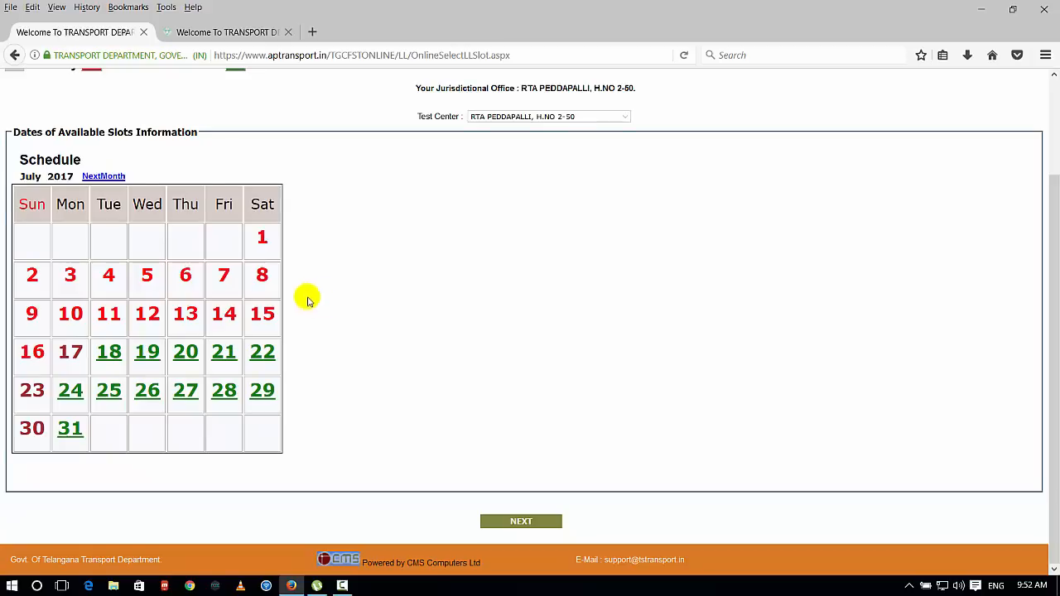
mouse_move(185, 334)
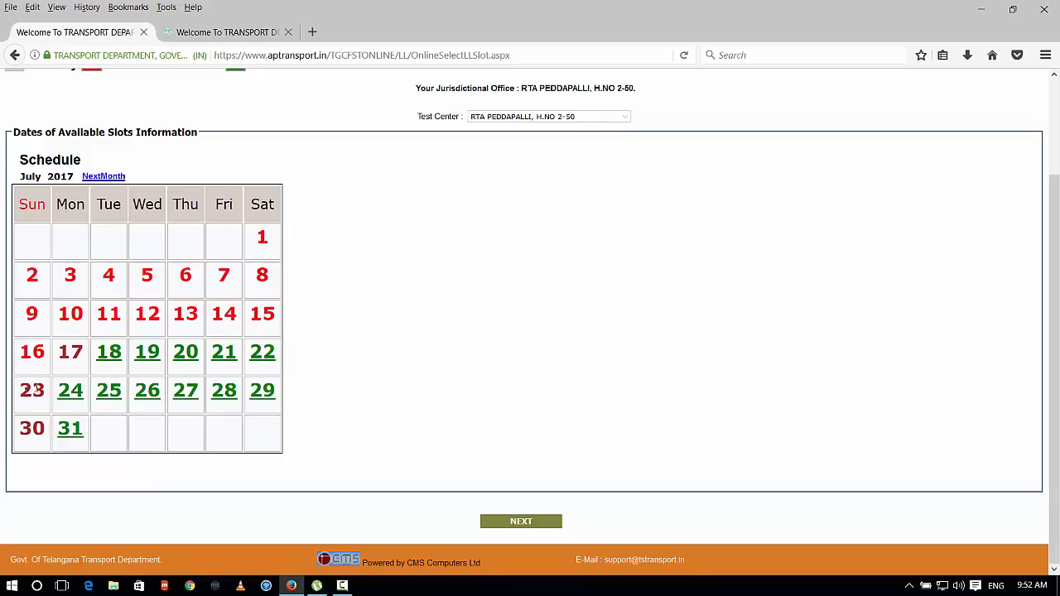
click(69, 351)
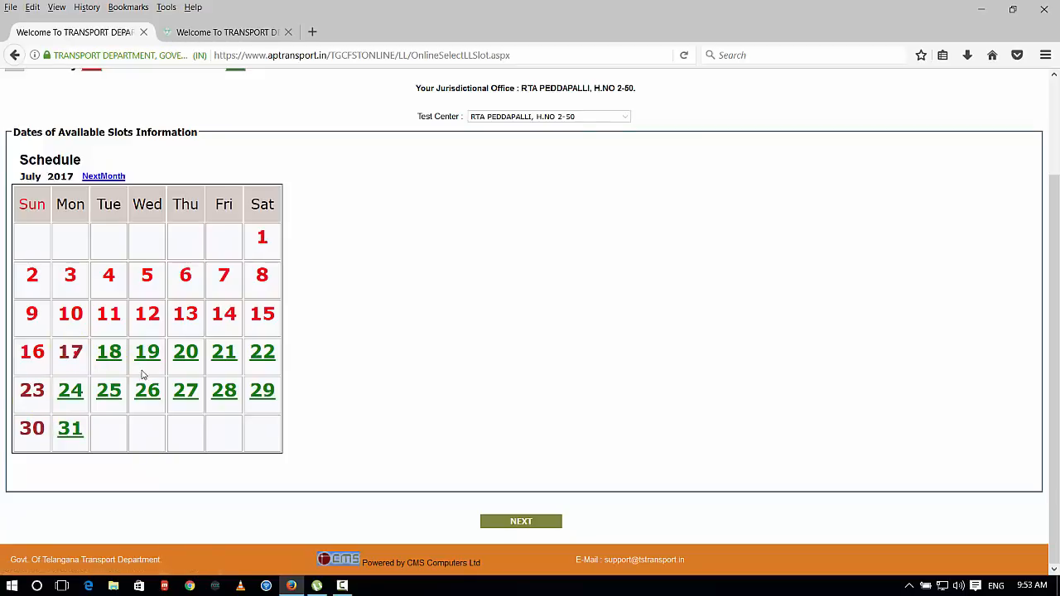
click(108, 352)
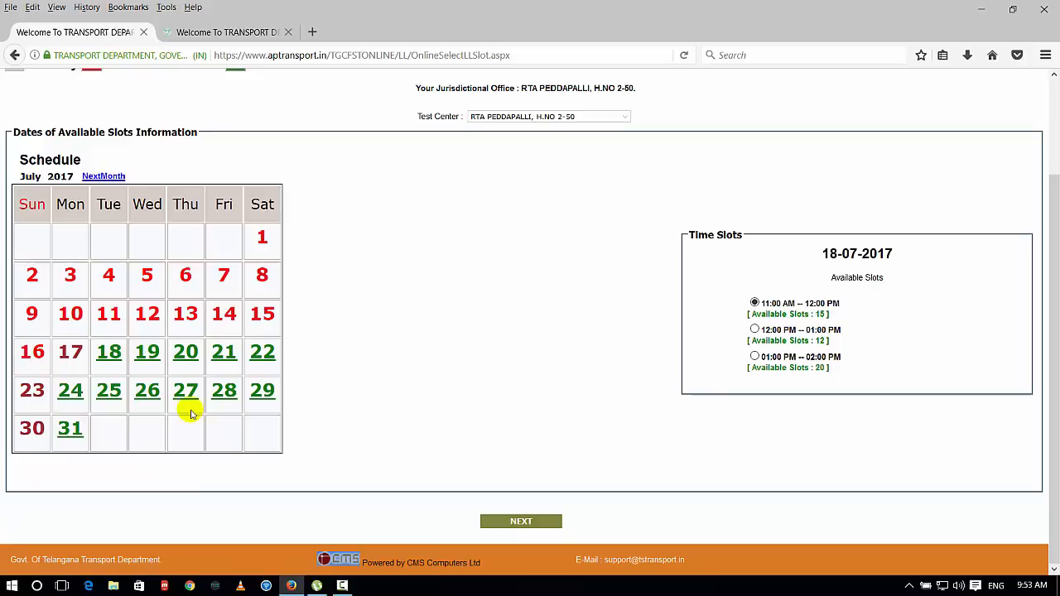
mouse_move(714, 330)
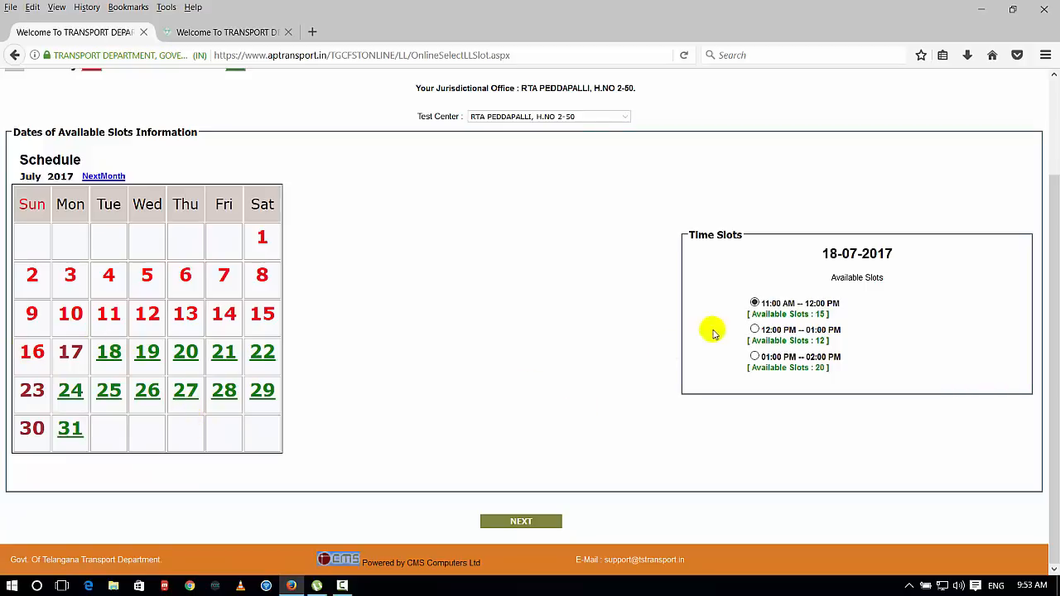
mouse_move(877, 299)
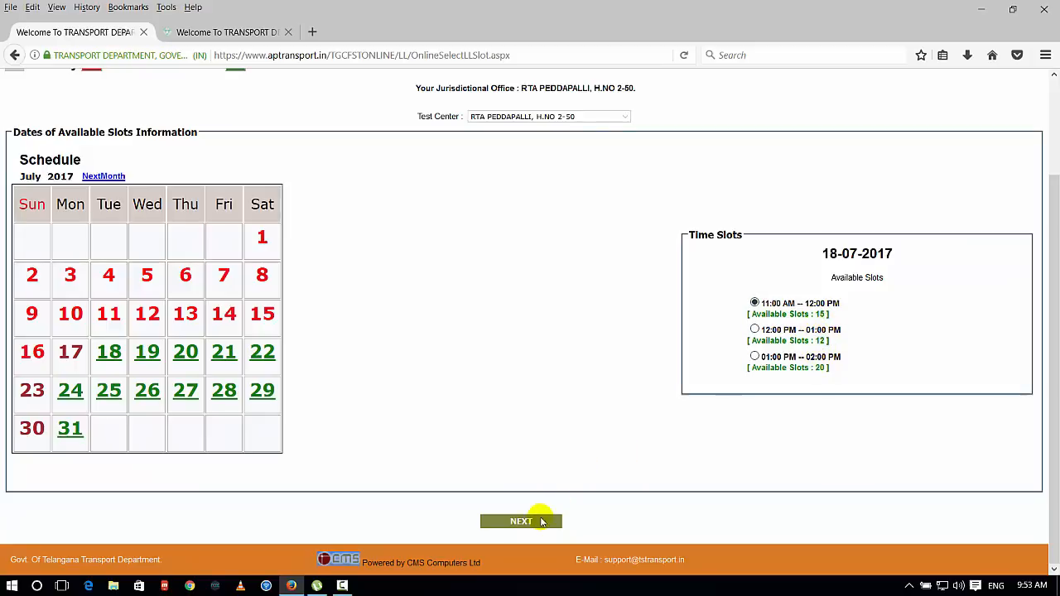
click(521, 521)
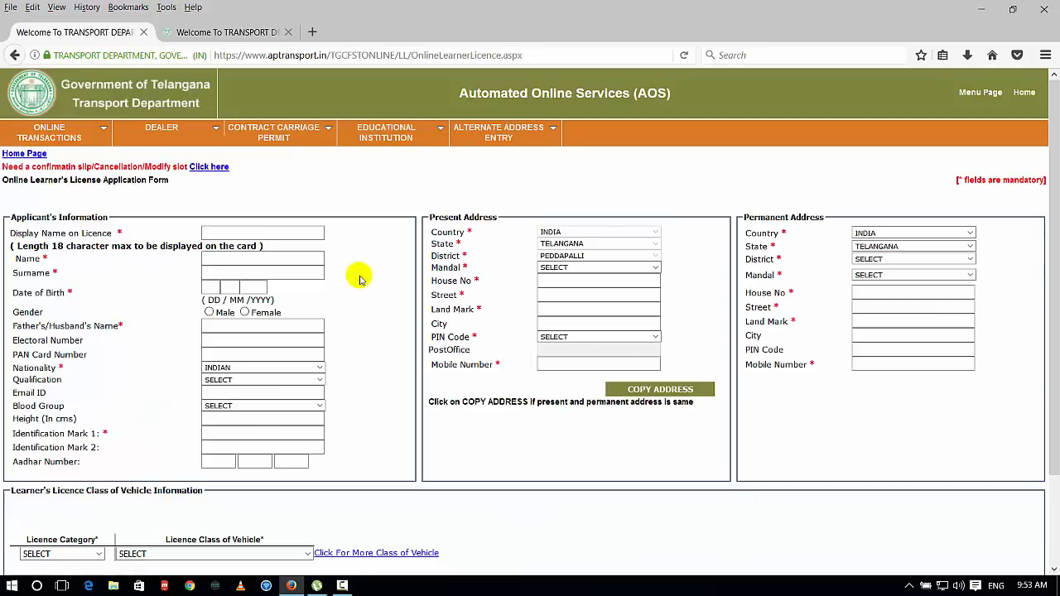
mouse_move(120, 249)
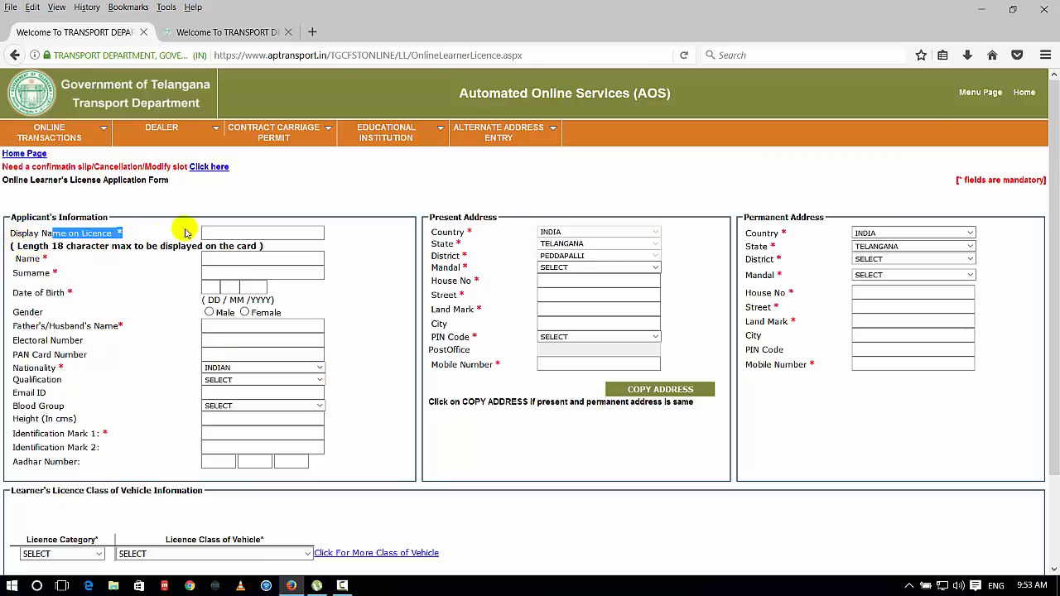
click(263, 233)
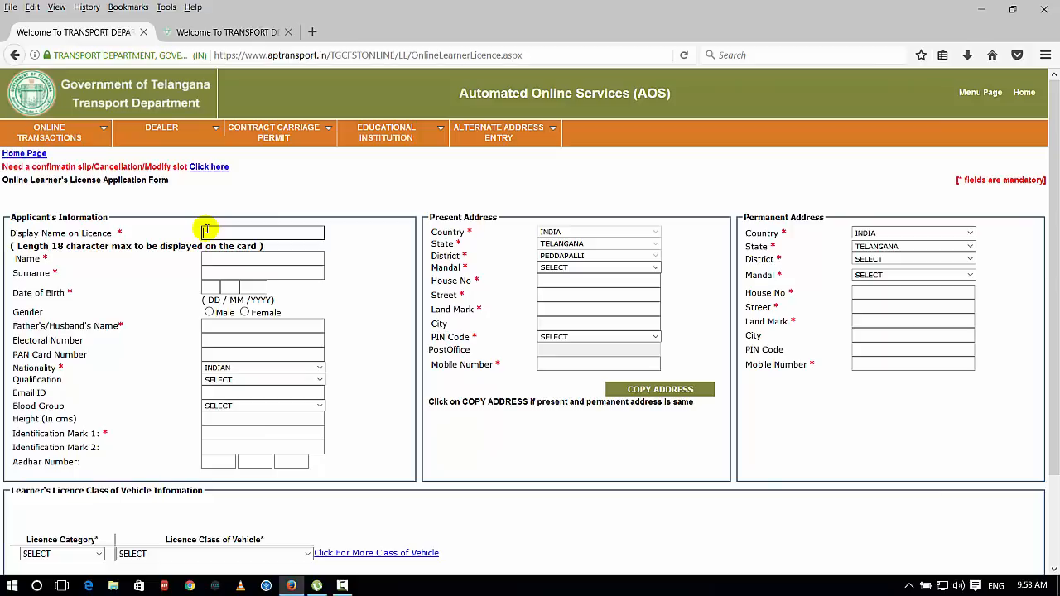
mouse_move(360, 243)
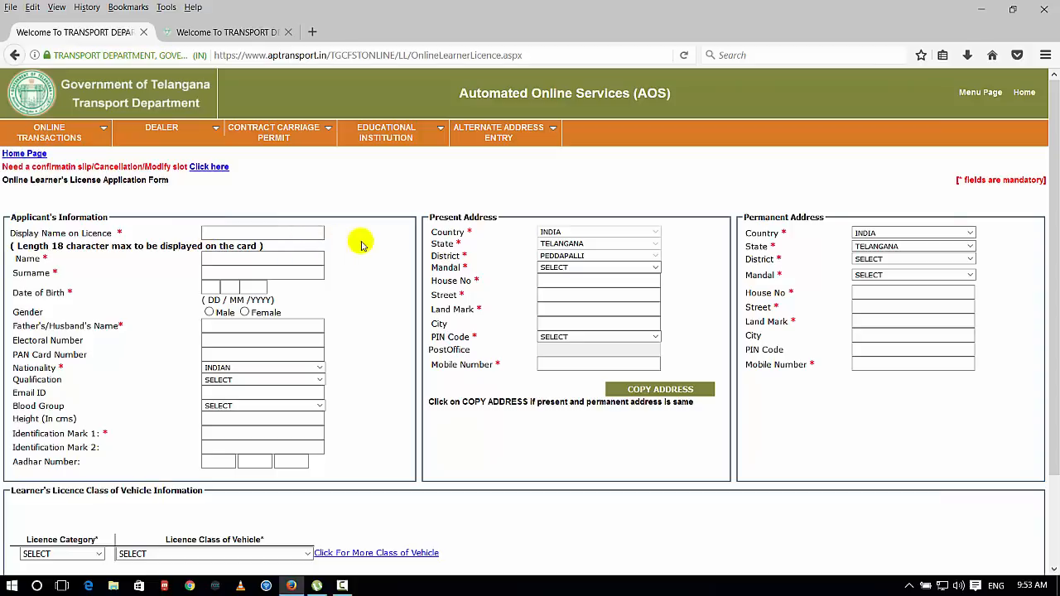
mouse_move(390, 245)
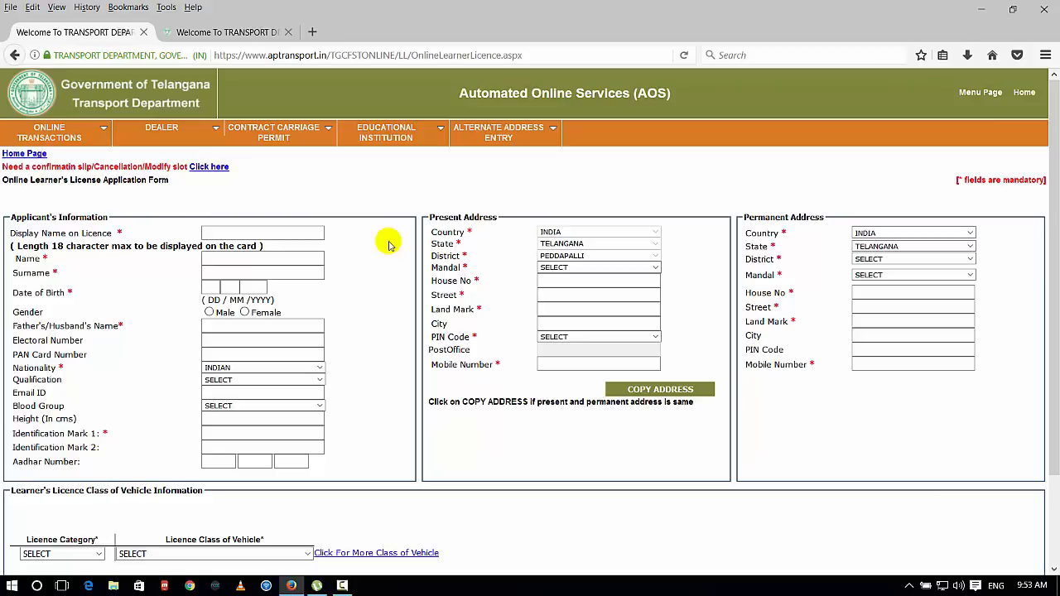
click(263, 233)
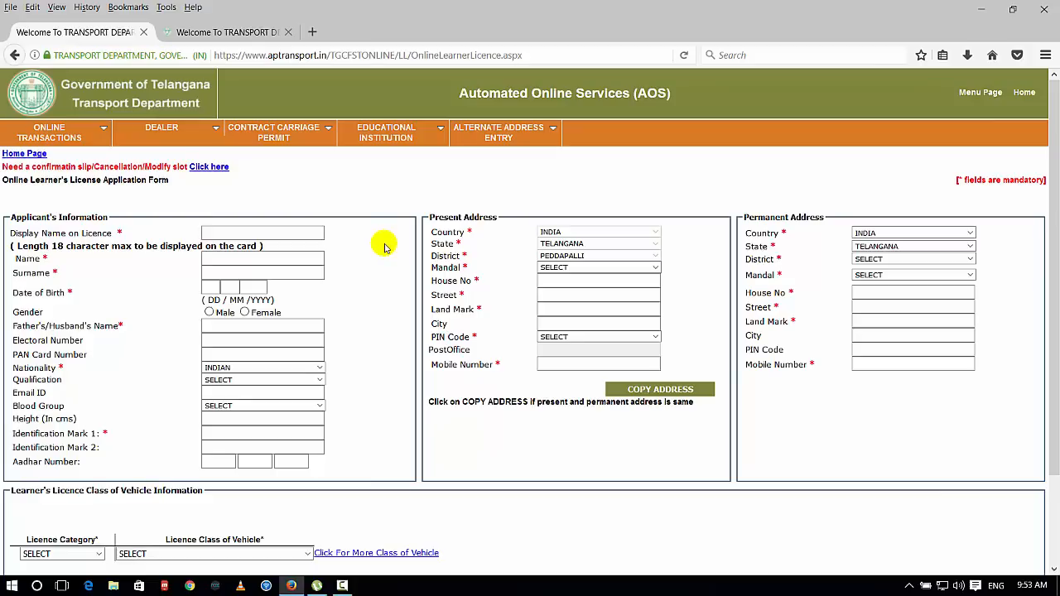
click(263, 233)
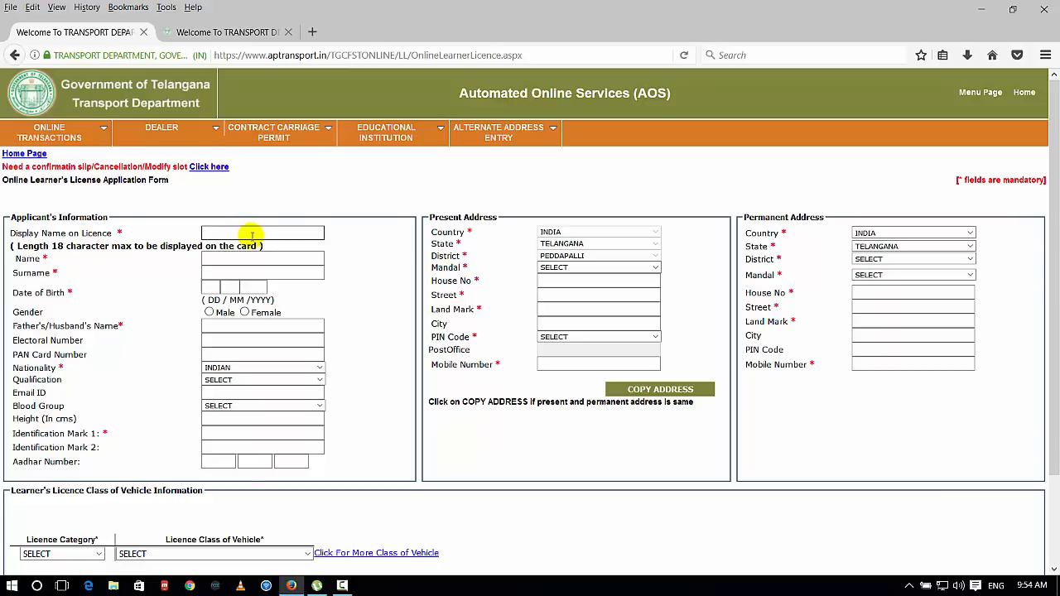
mouse_move(139, 263)
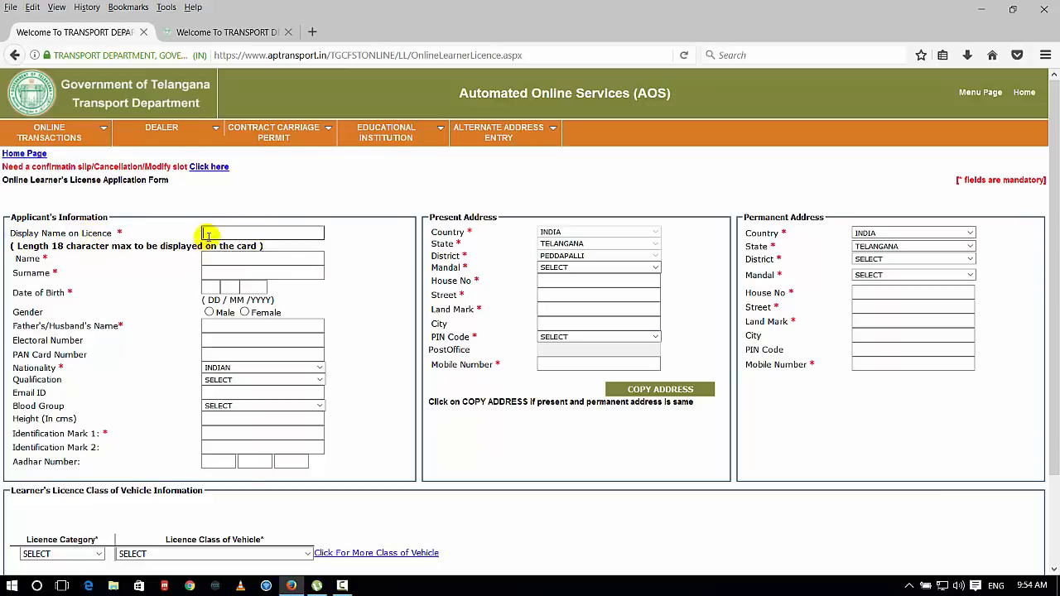
mouse_move(363, 367)
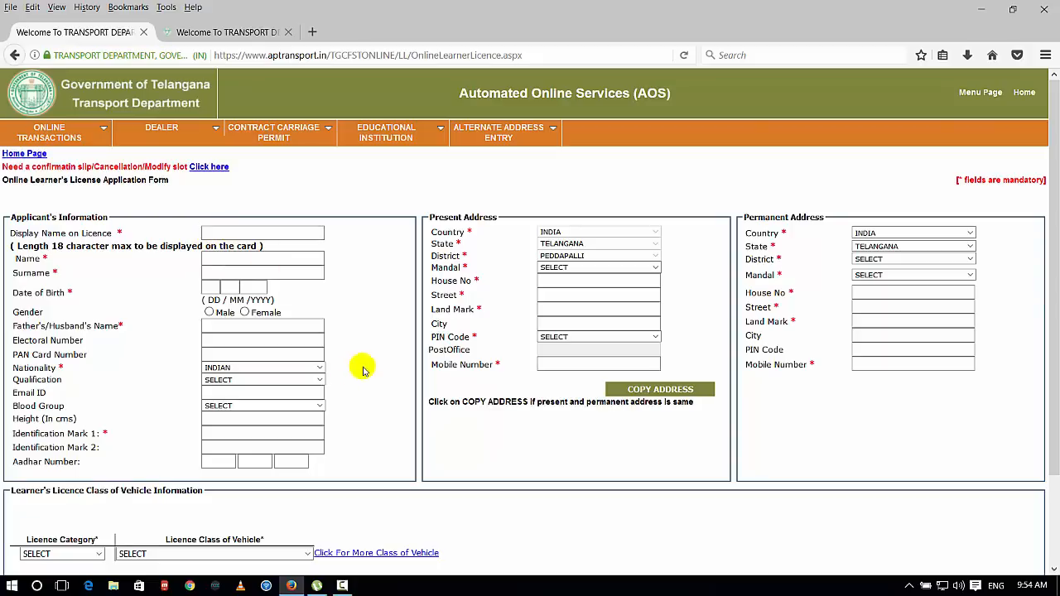
mouse_move(172, 225)
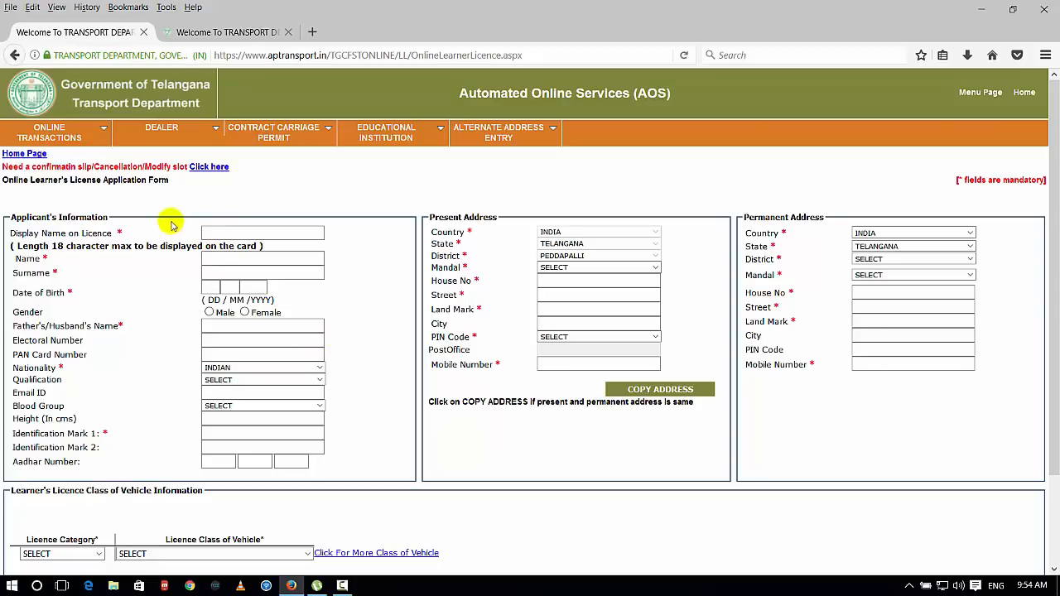
mouse_move(125, 295)
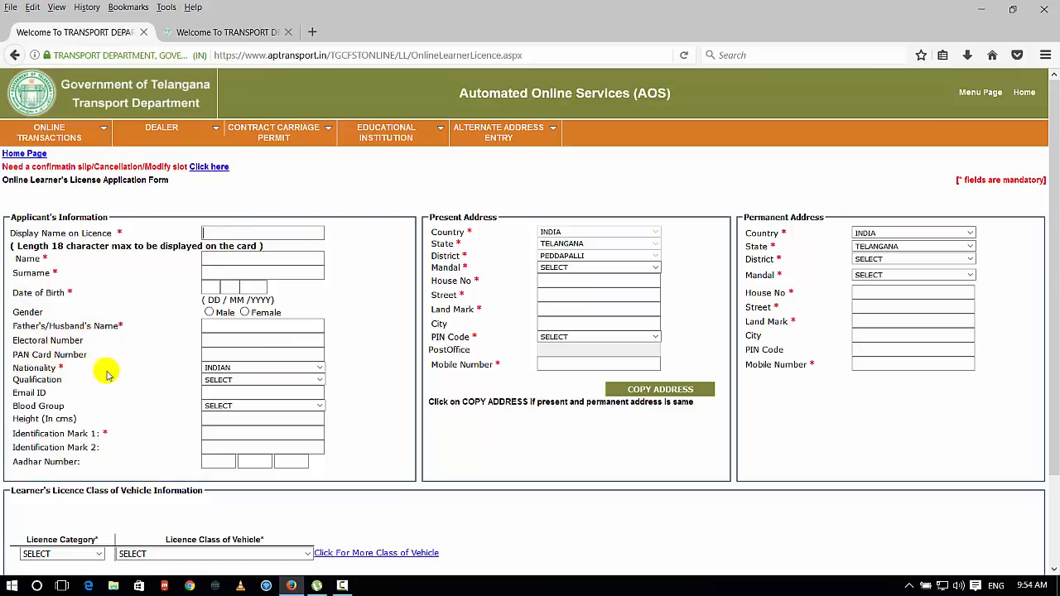
mouse_move(54, 404)
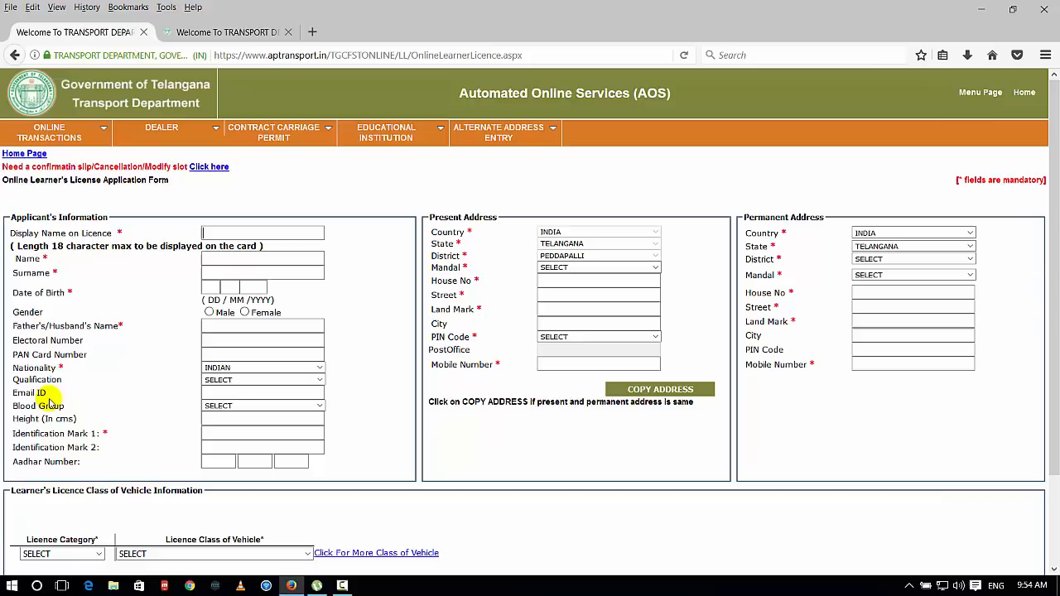
mouse_move(754, 304)
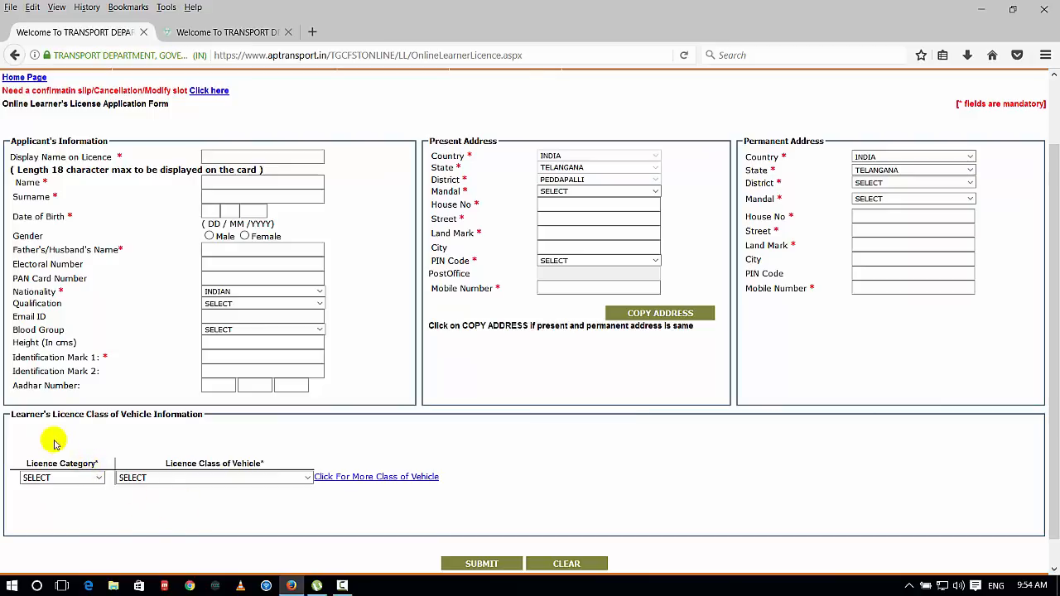
mouse_move(88, 426)
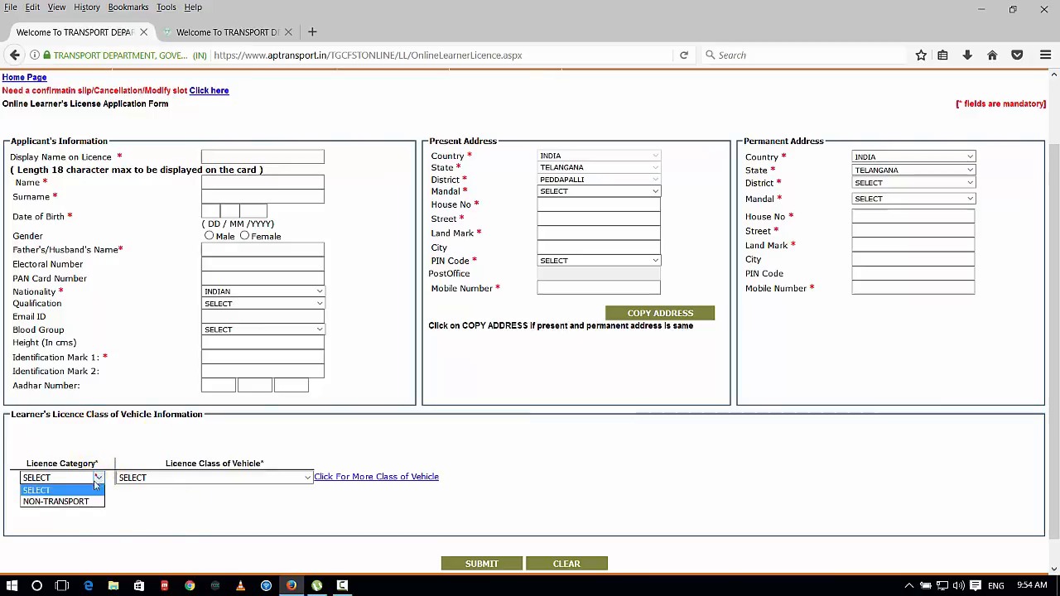
Step: Submit the application with category NON-TRANSPORT and class MOTOR CYCLE WITH GEAR
click(55, 501)
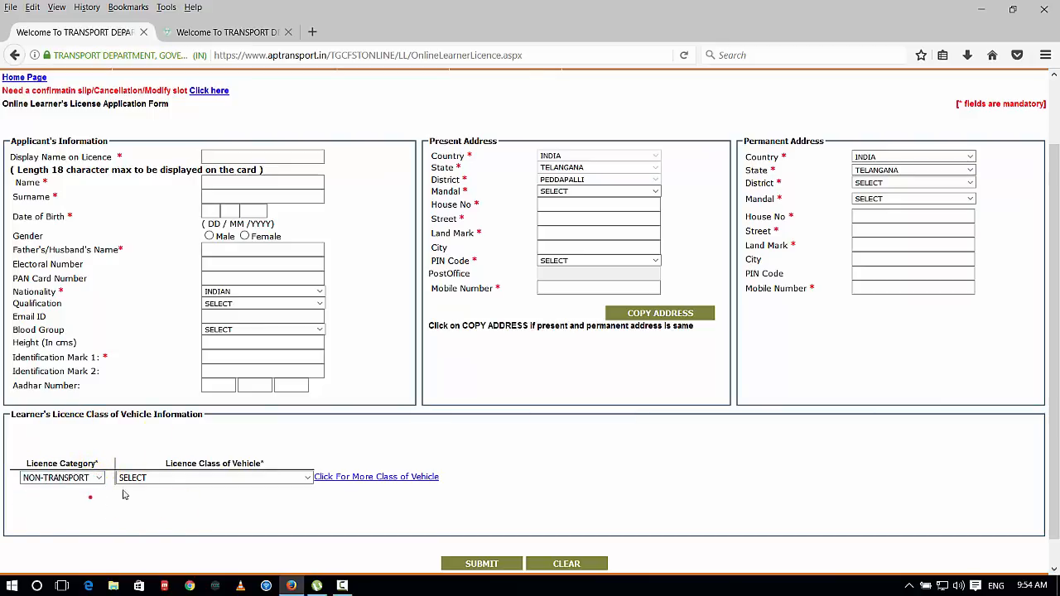
click(214, 449)
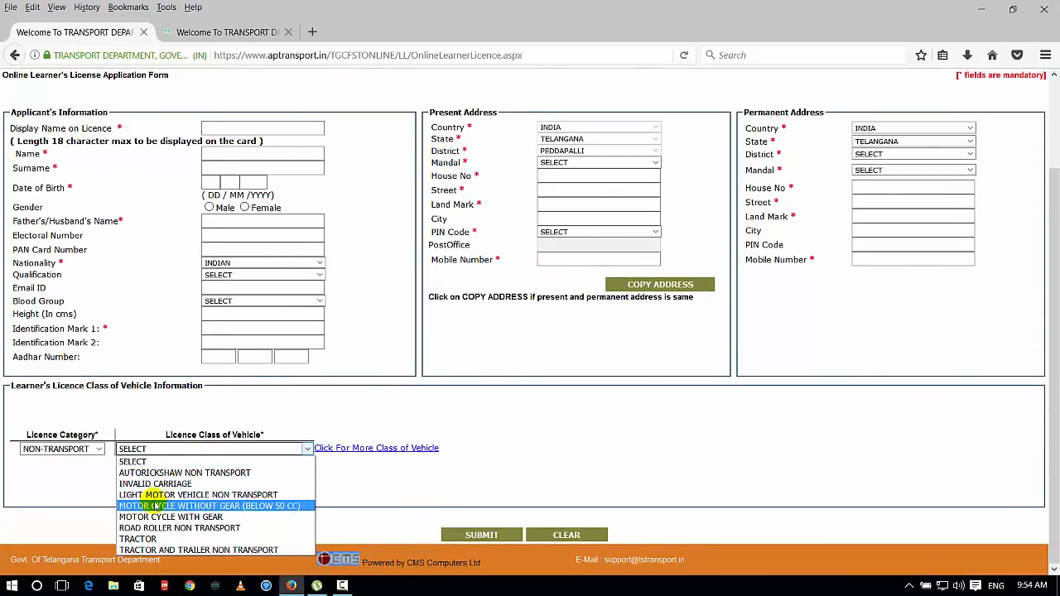
mouse_move(245, 506)
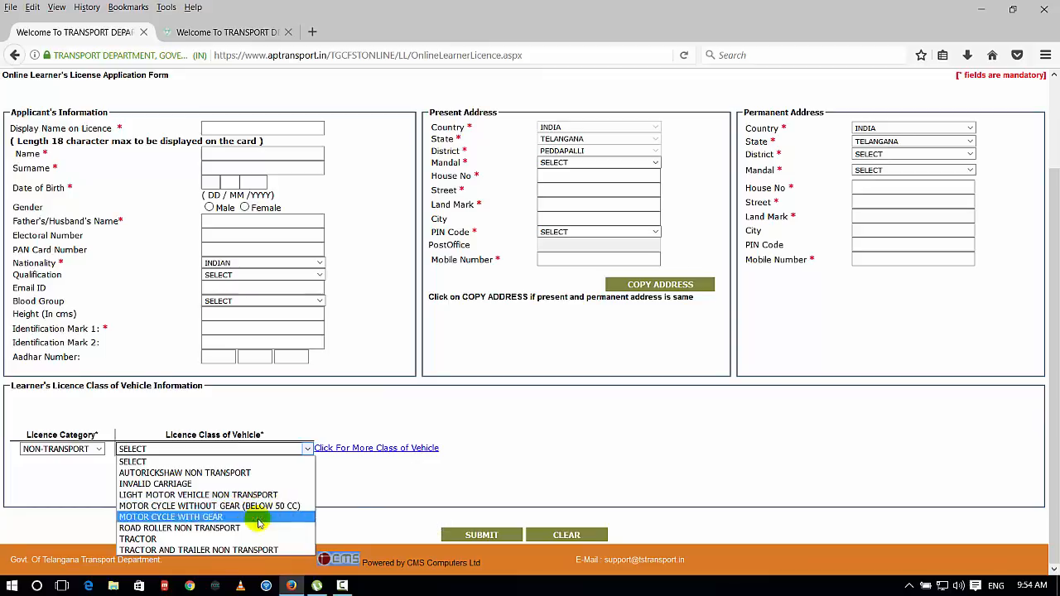
mouse_move(179, 528)
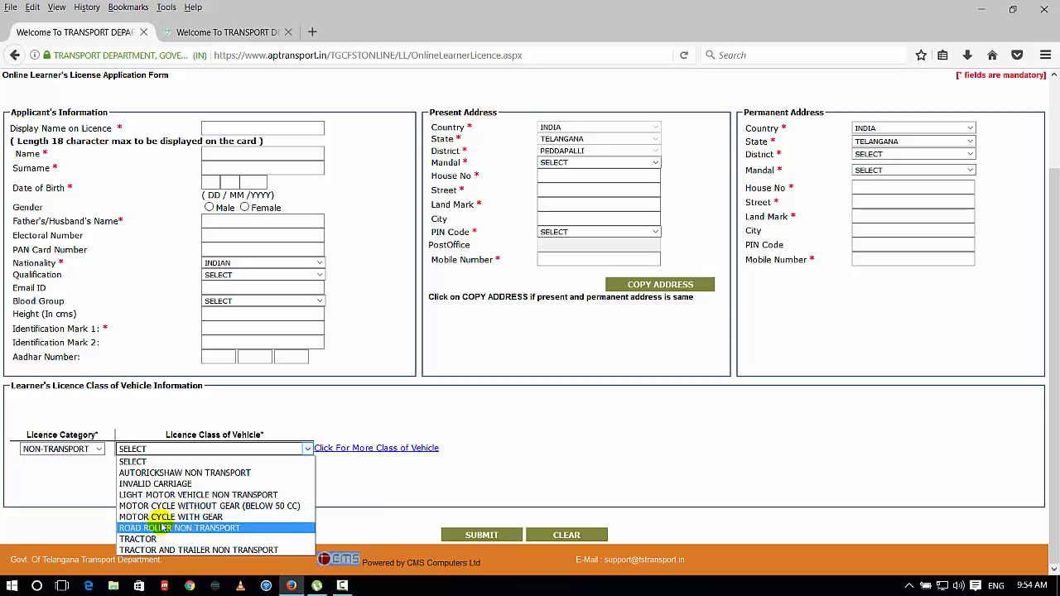
mouse_move(166, 517)
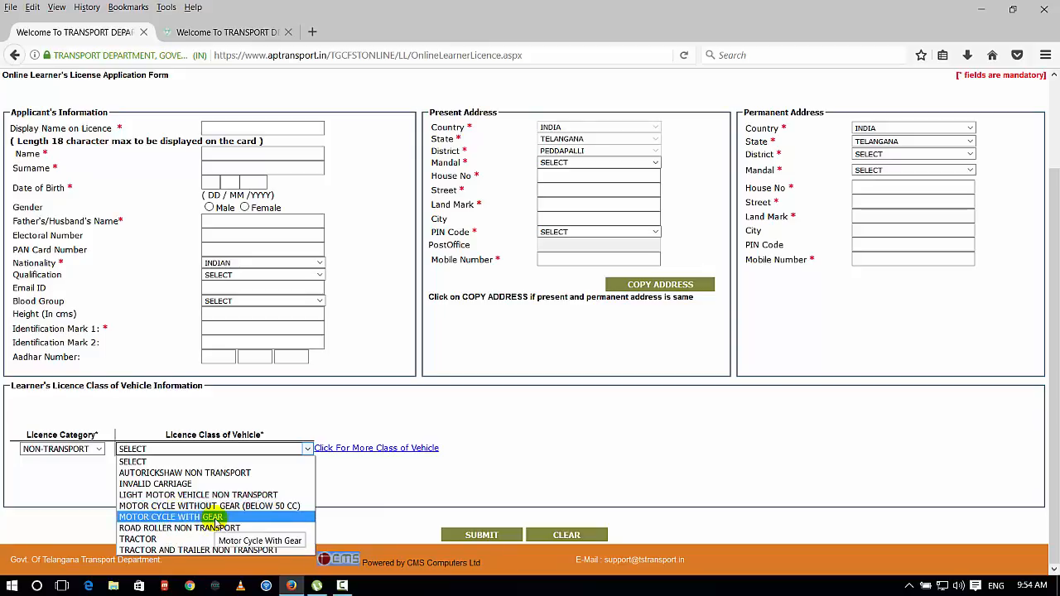
mouse_move(179, 528)
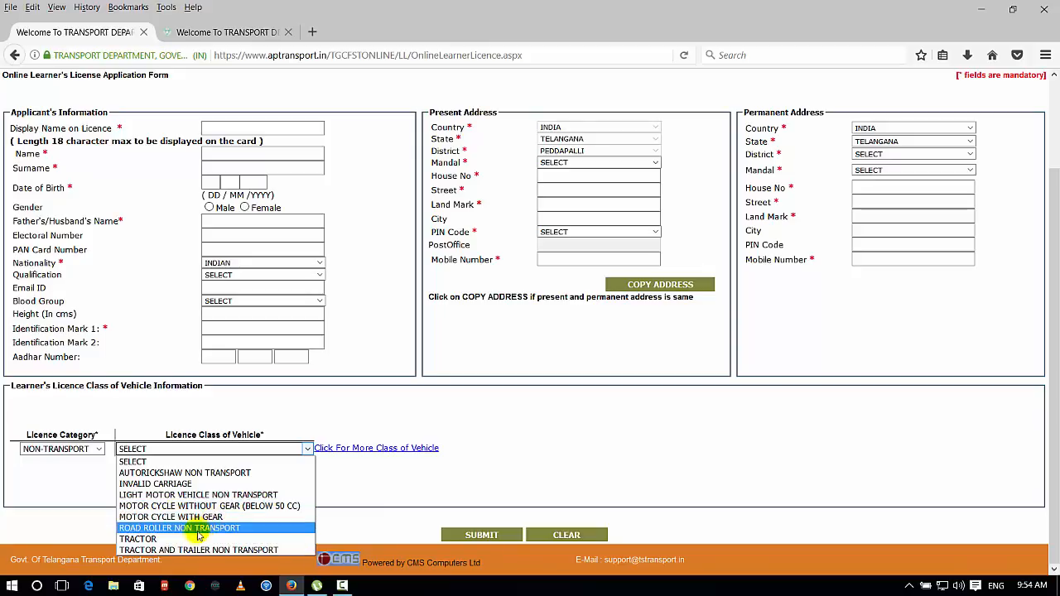
mouse_move(182, 495)
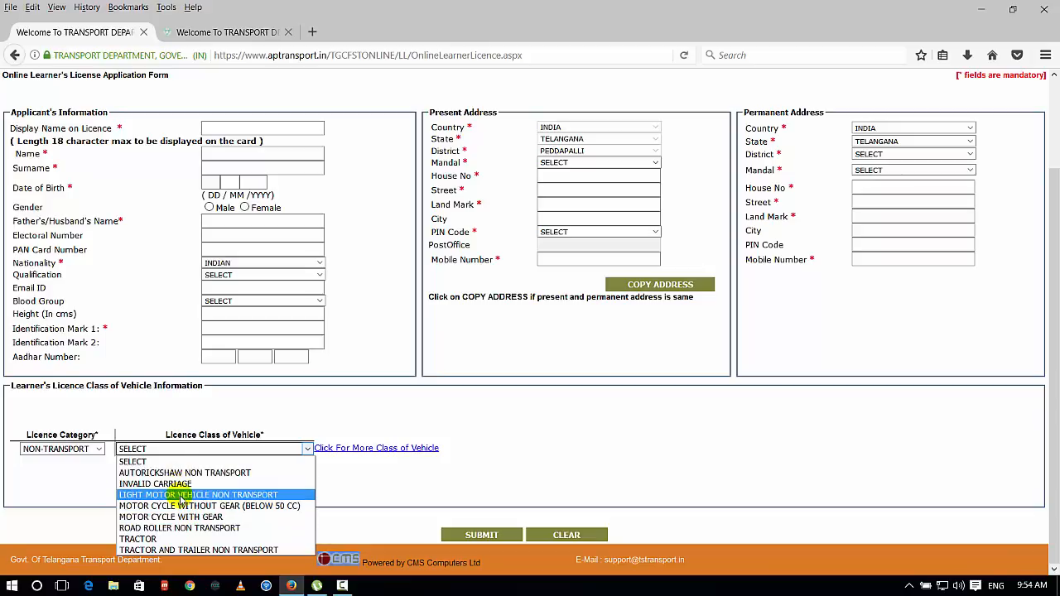
mouse_move(174, 517)
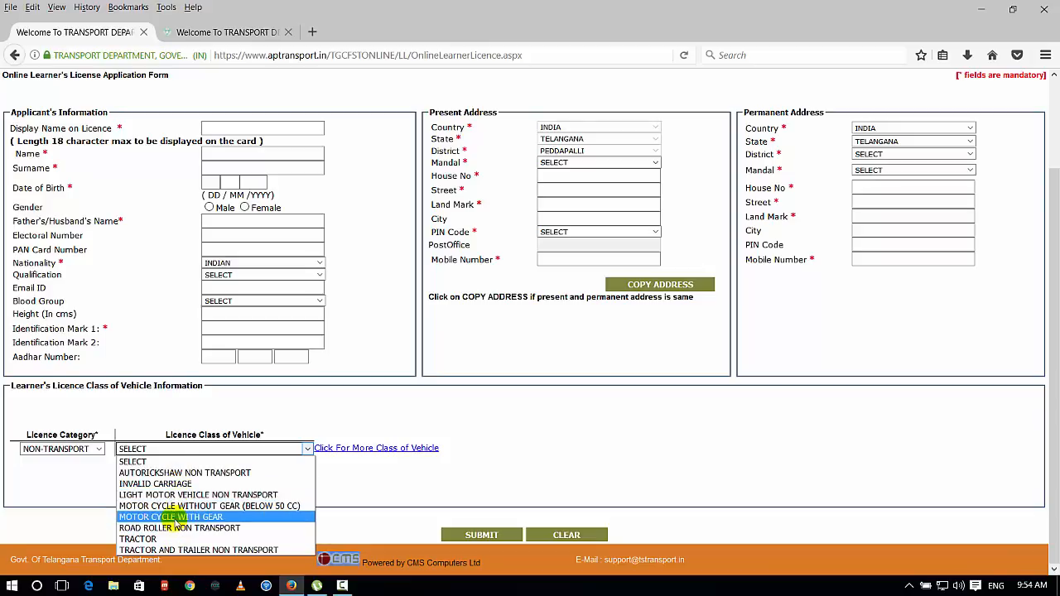
click(170, 517)
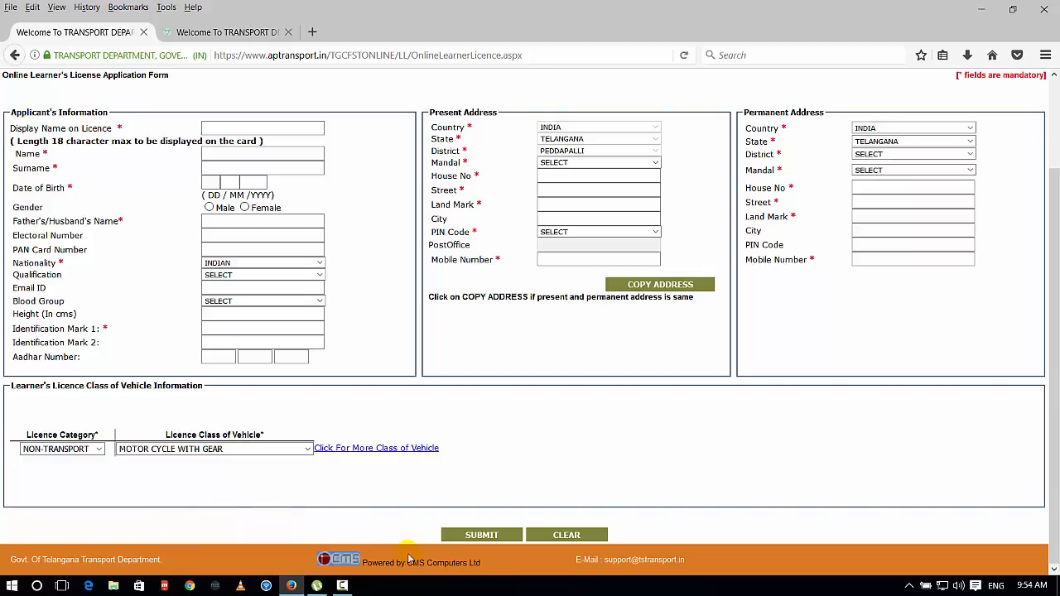
mouse_move(580, 456)
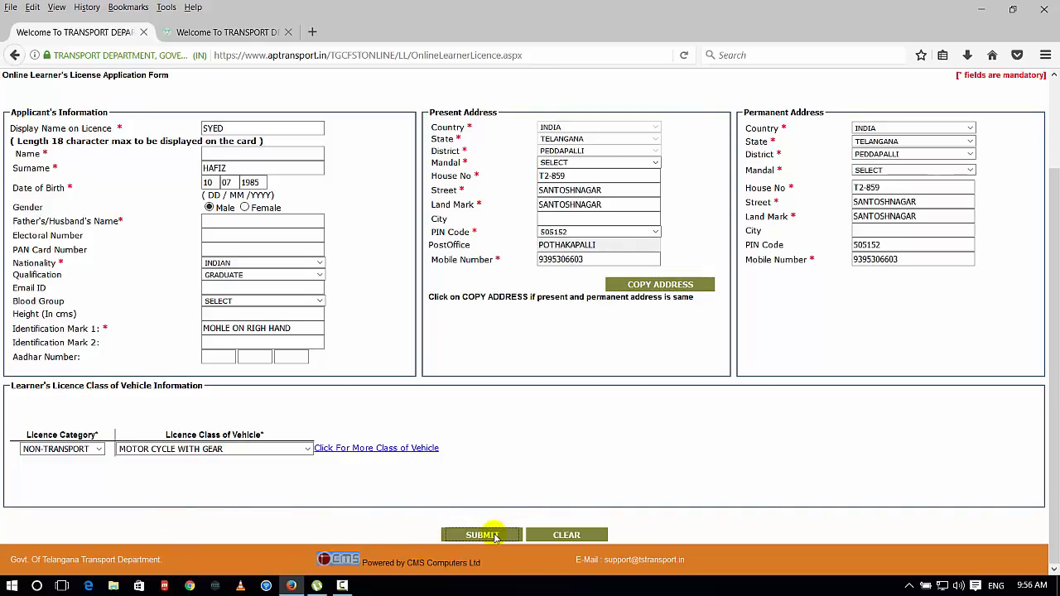
click(481, 534)
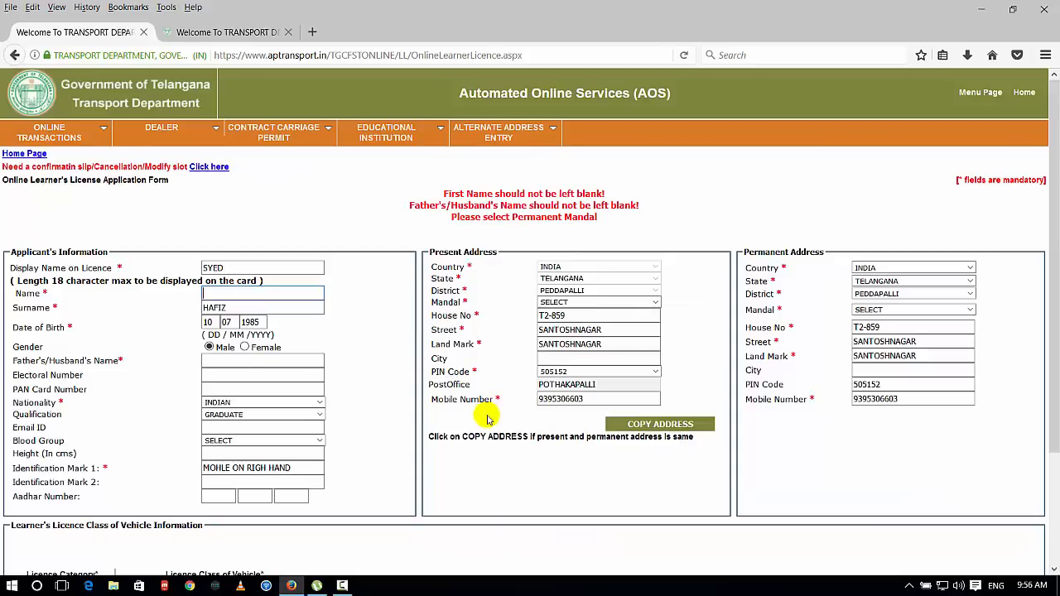
scroll(down, 3)
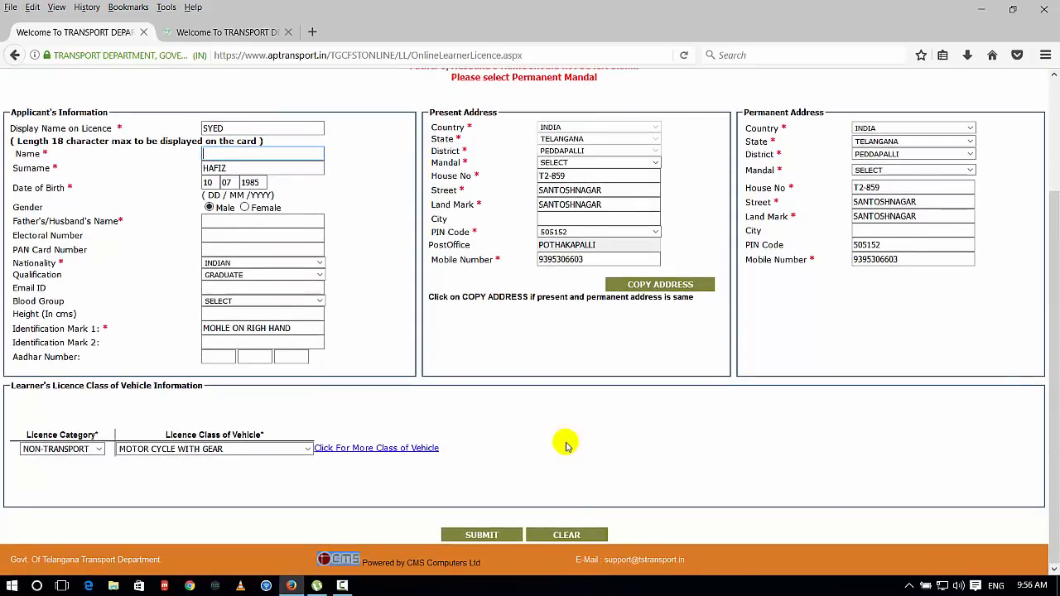
click(481, 534)
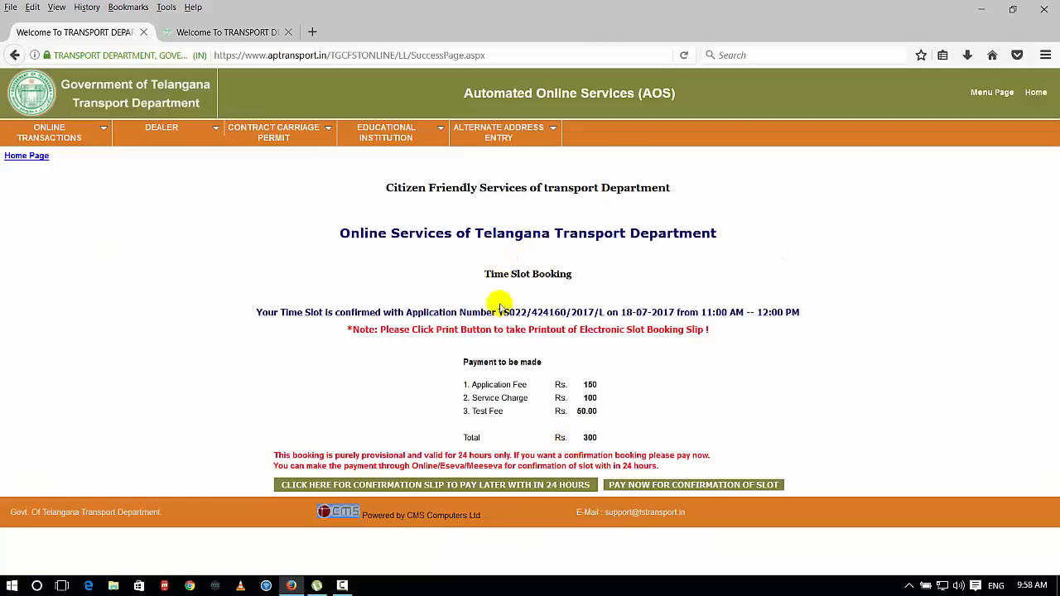
mouse_move(370, 330)
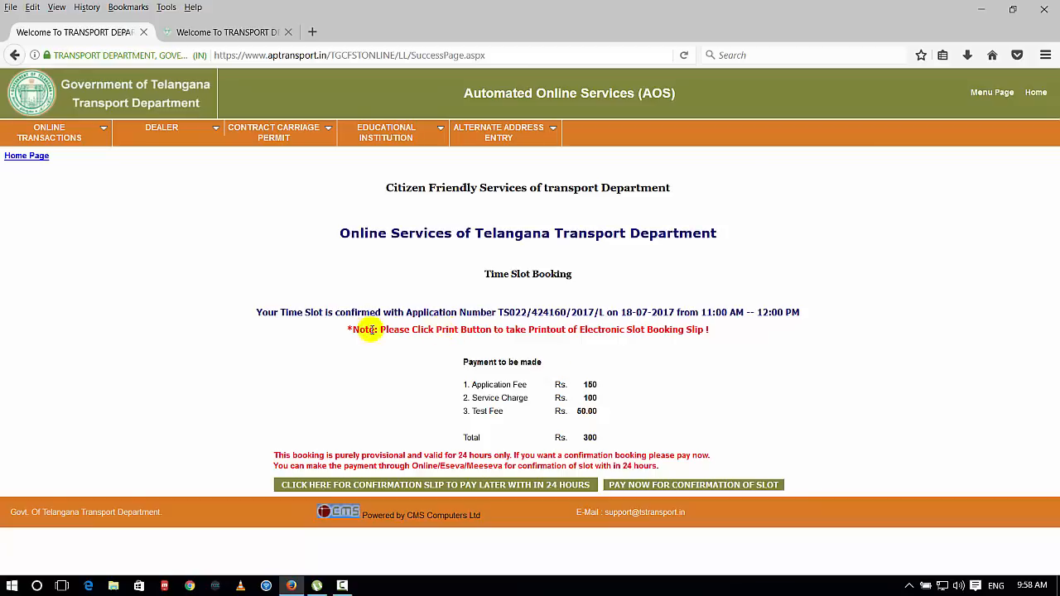
mouse_move(584, 385)
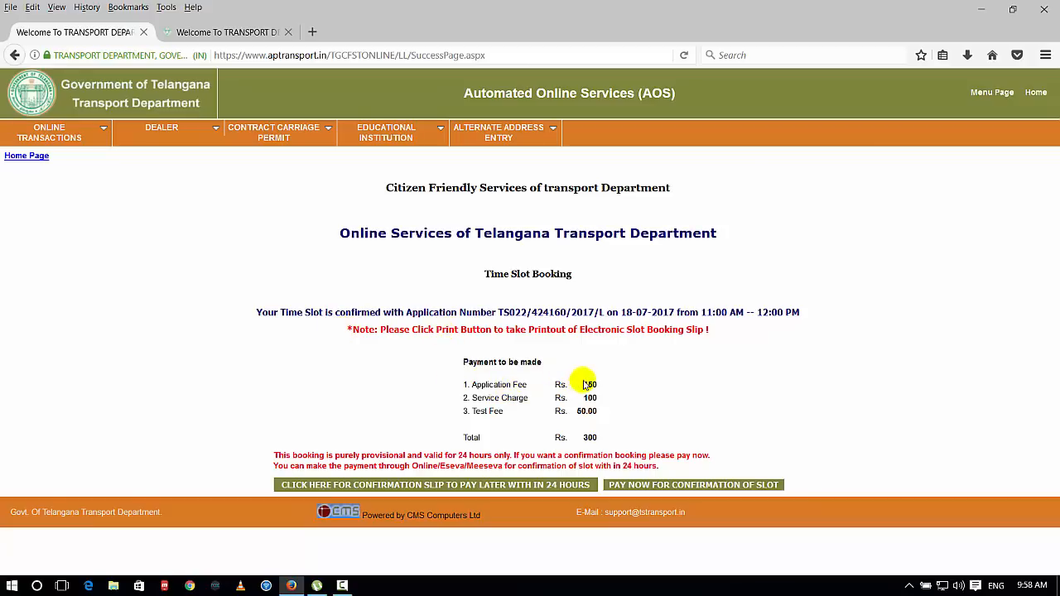
mouse_move(550, 403)
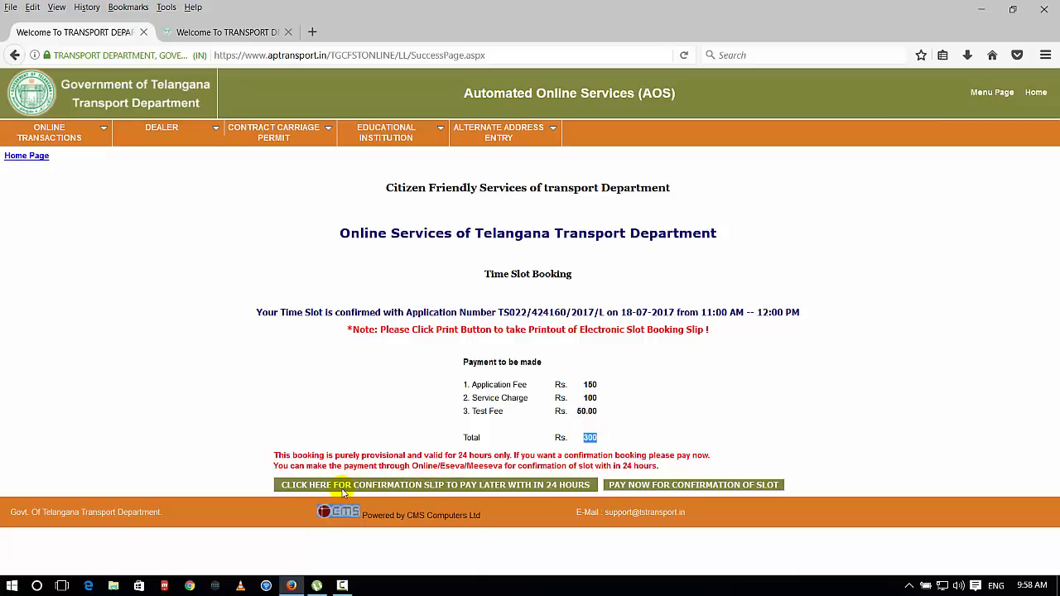
mouse_move(450, 489)
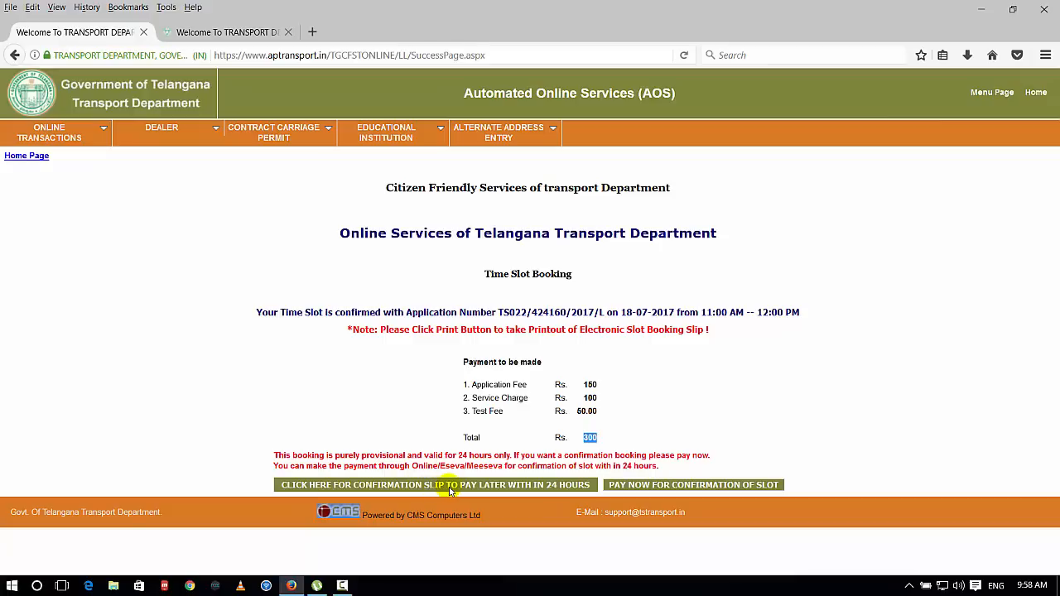
mouse_move(638, 489)
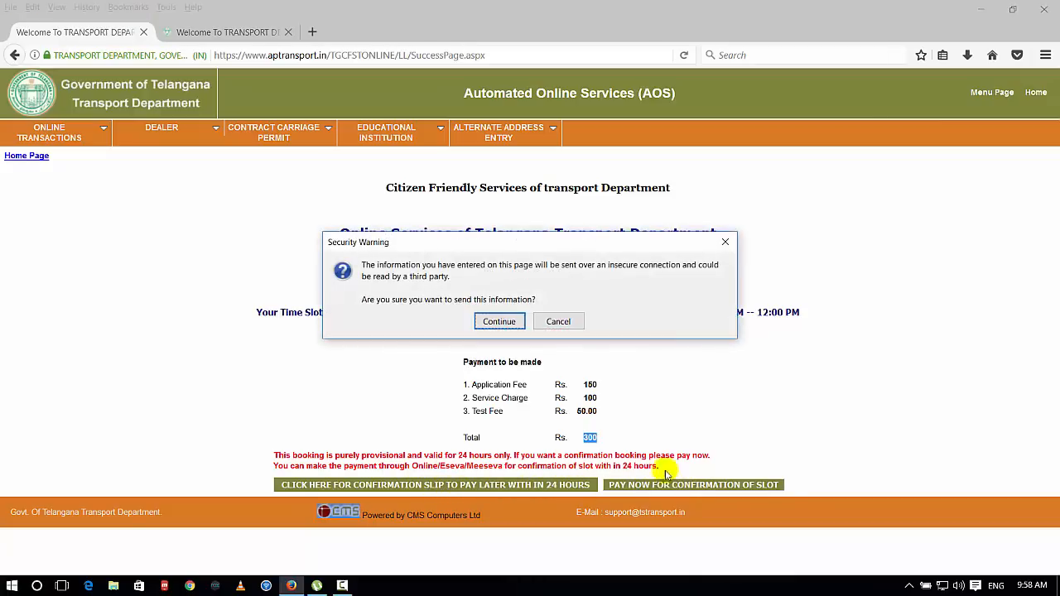
Step: Confirm the warning, choose PAYTM as the bank and pay the Rs. 300 fee
click(498, 322)
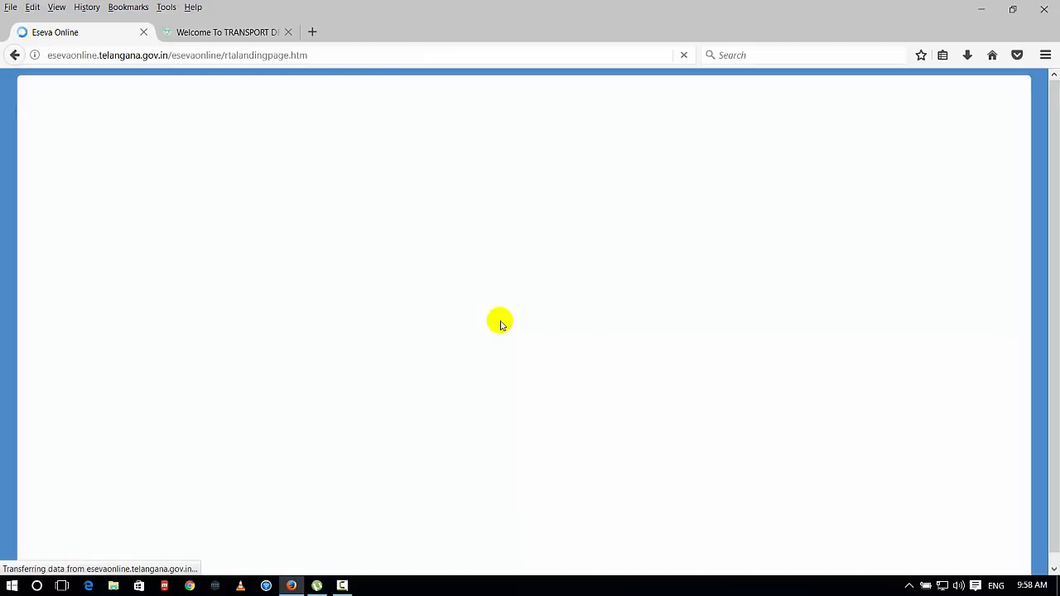
click(583, 366)
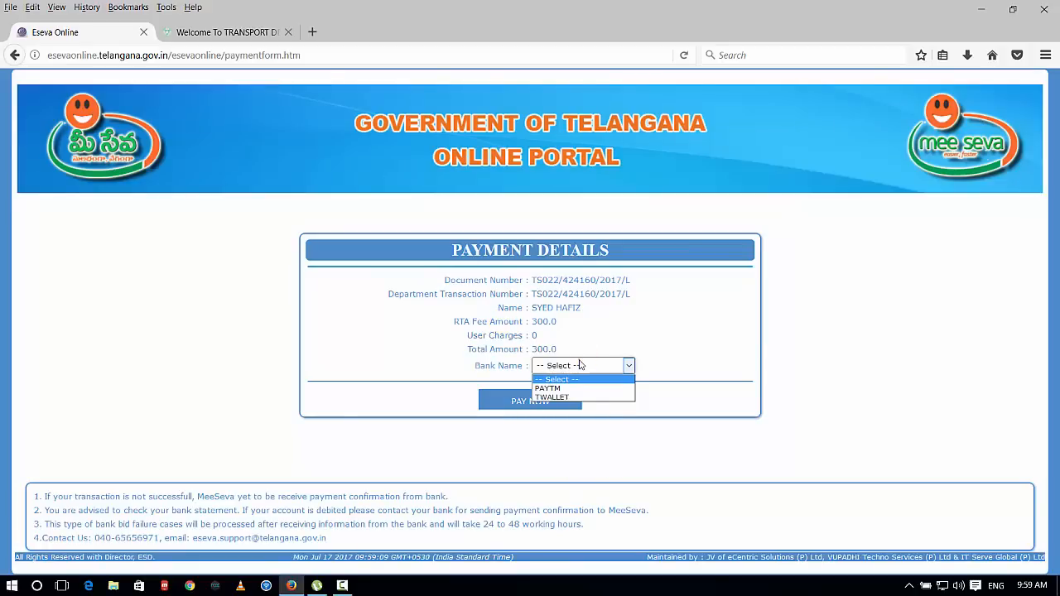
click(547, 388)
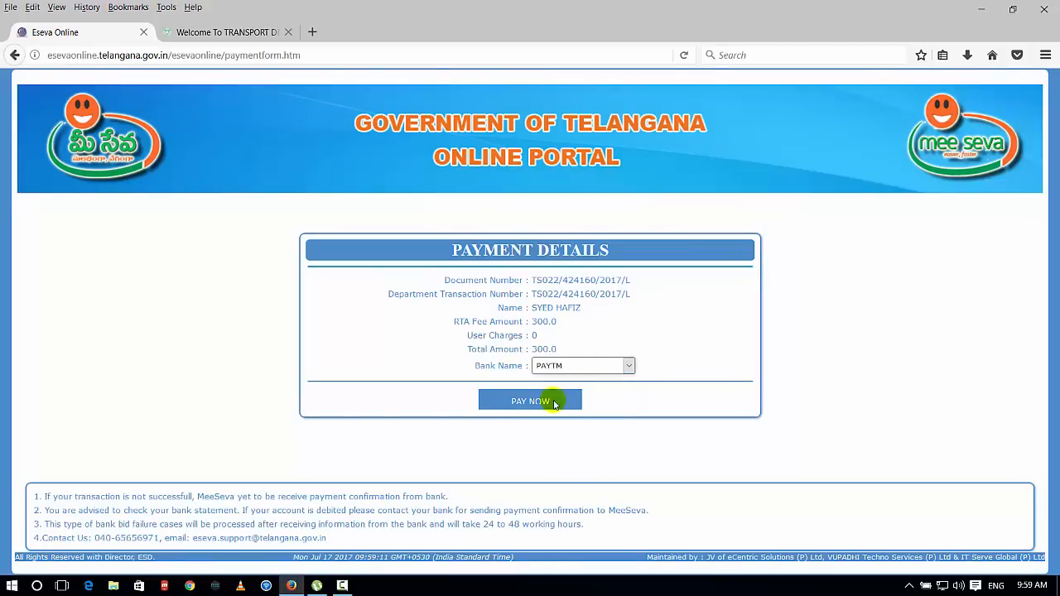
click(530, 401)
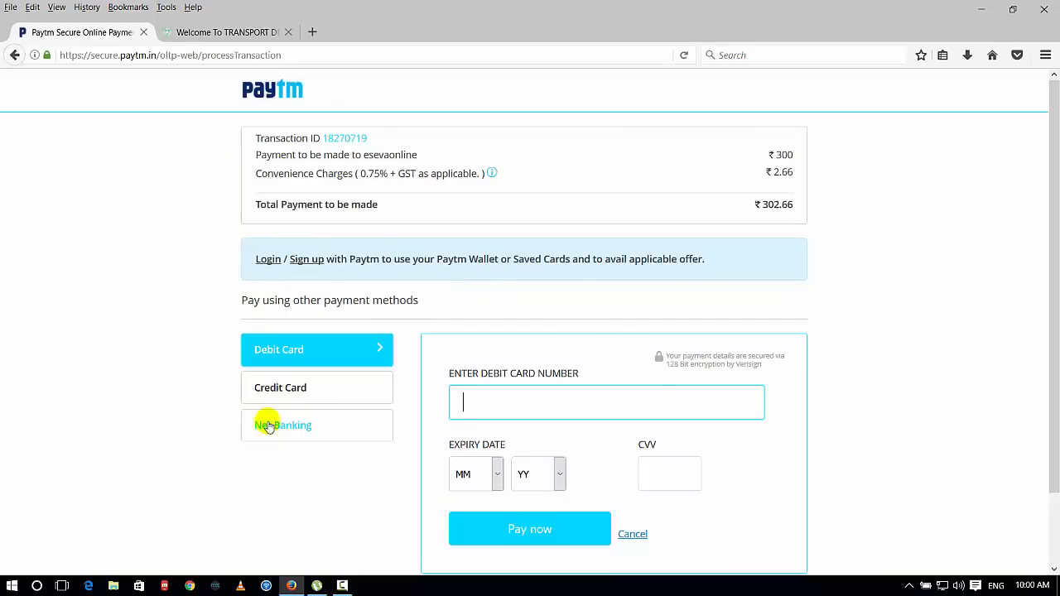
Step: Switch Paytm to Net Banking, review the banks, and return to the Transport Department tab
click(317, 425)
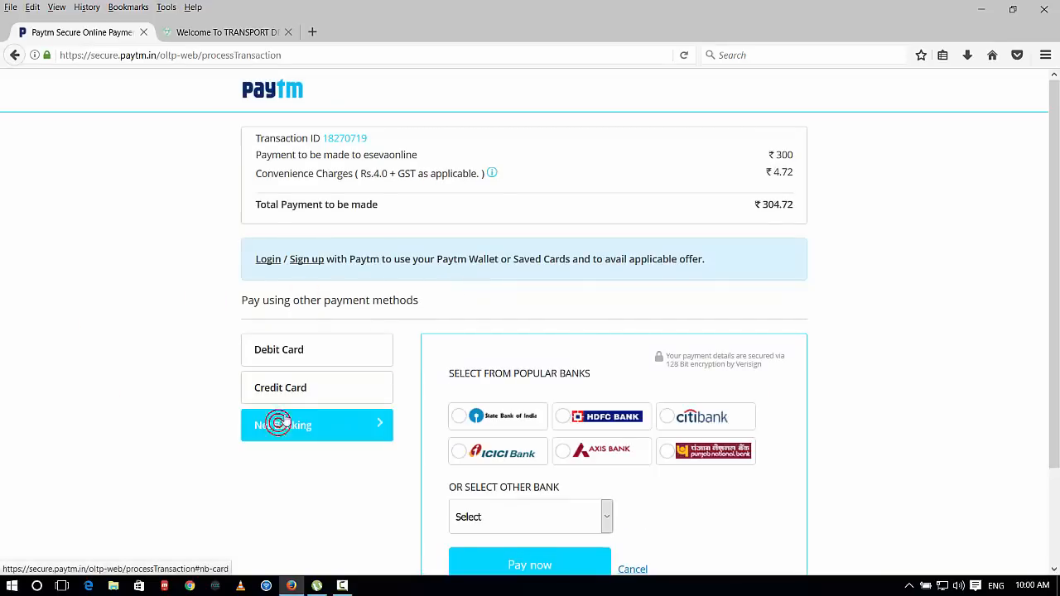
scroll(down, 3)
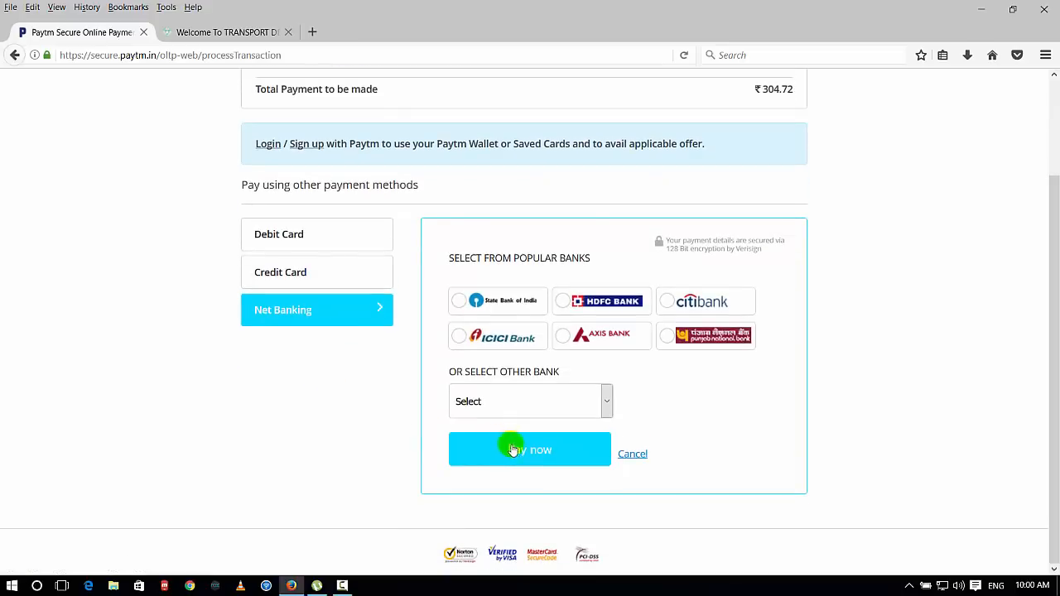
mouse_move(625, 421)
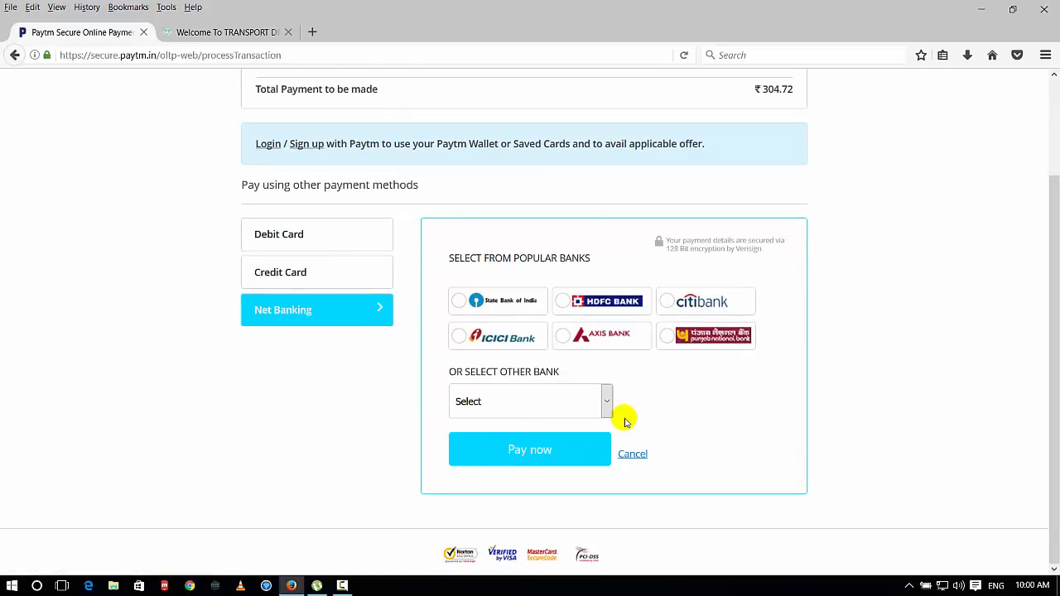
scroll(up, 3)
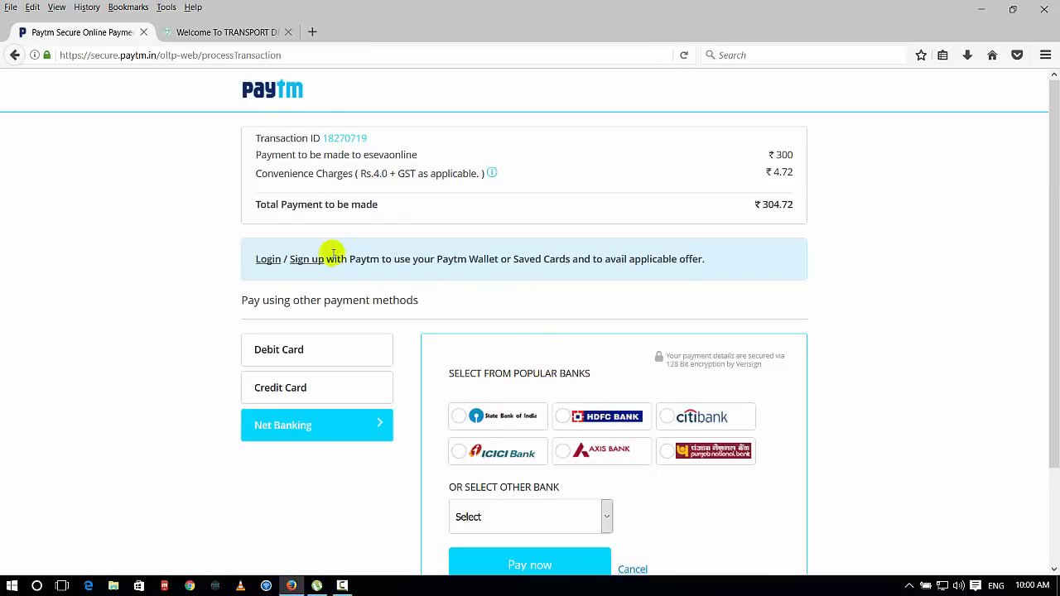
mouse_move(306, 258)
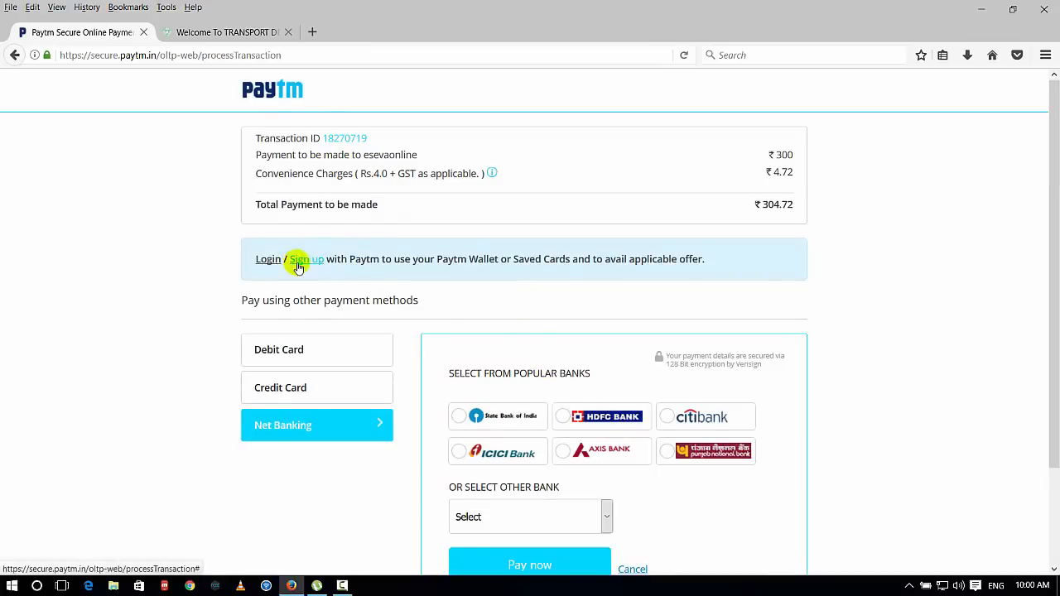
mouse_move(296, 393)
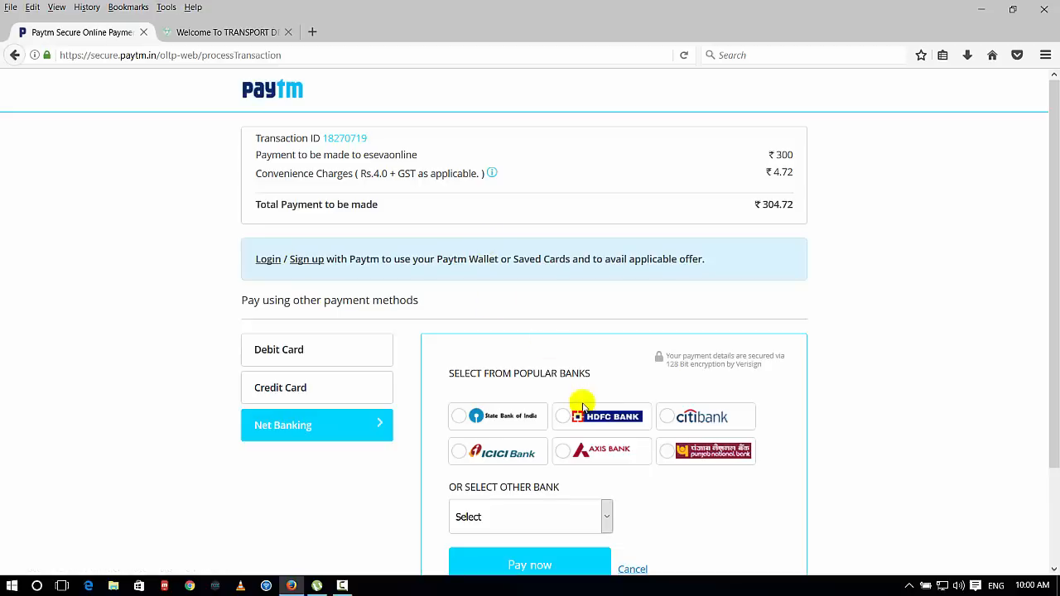
mouse_move(437, 420)
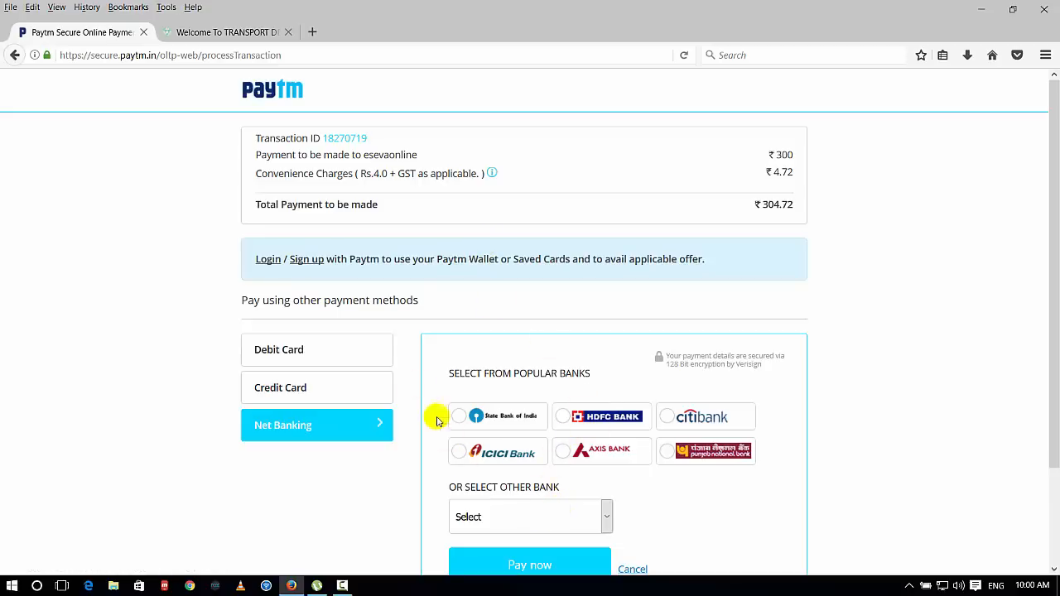
mouse_move(467, 299)
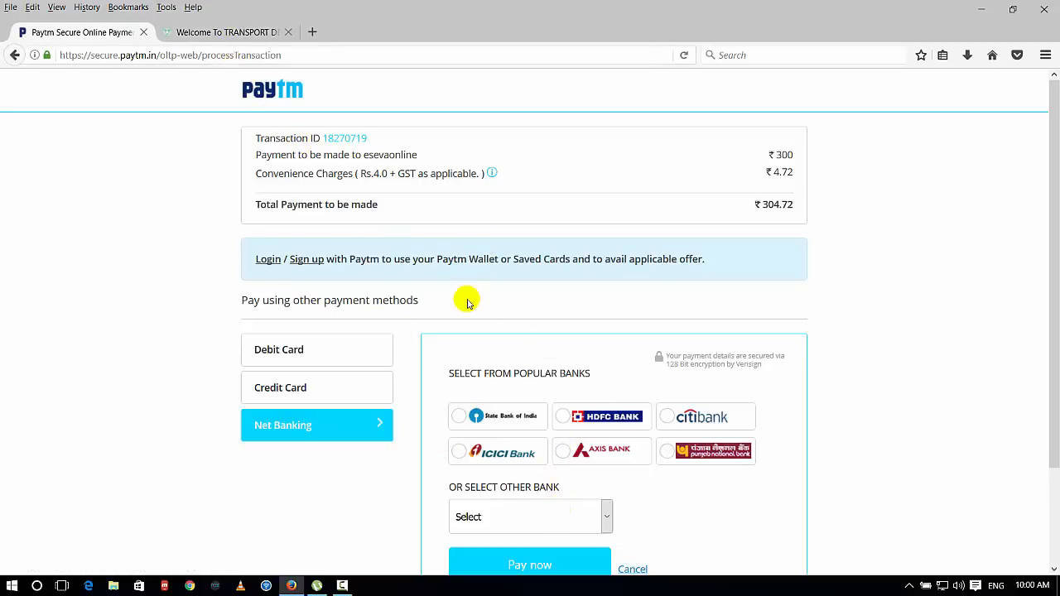
mouse_move(922, 304)
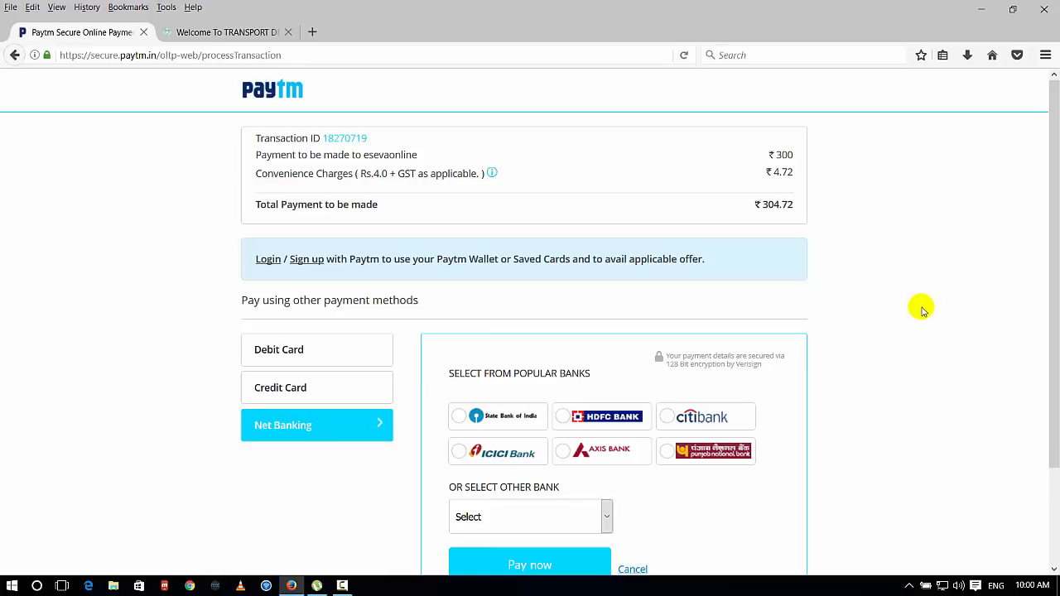
mouse_move(919, 314)
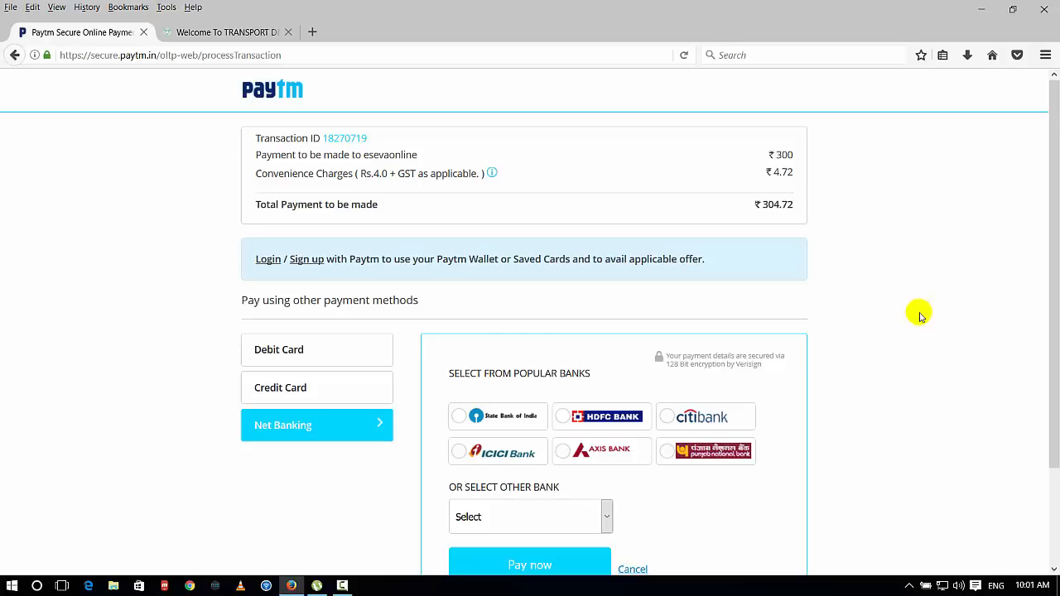
mouse_move(909, 321)
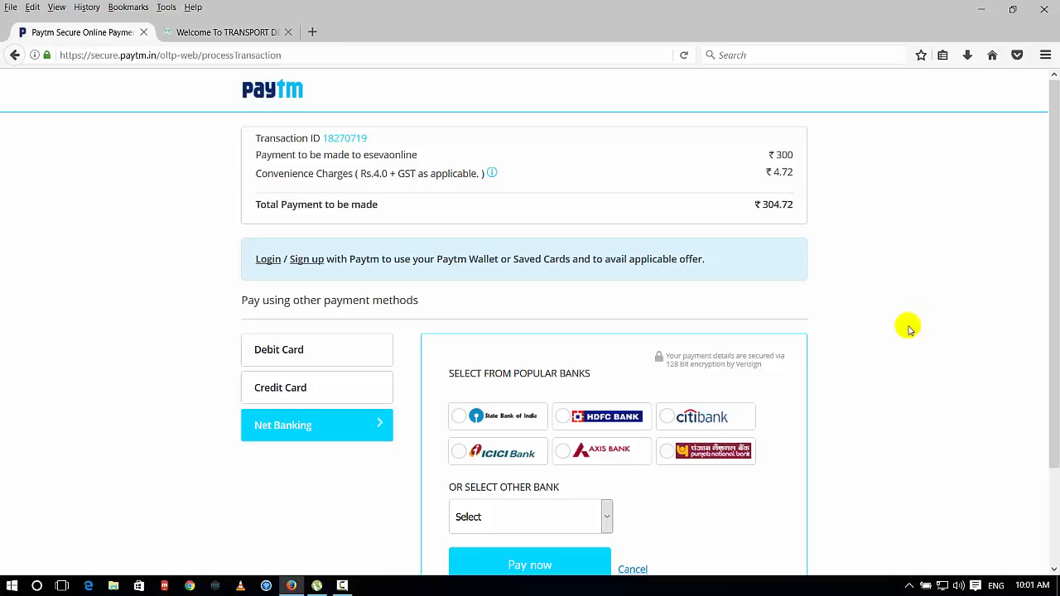
mouse_move(255, 81)
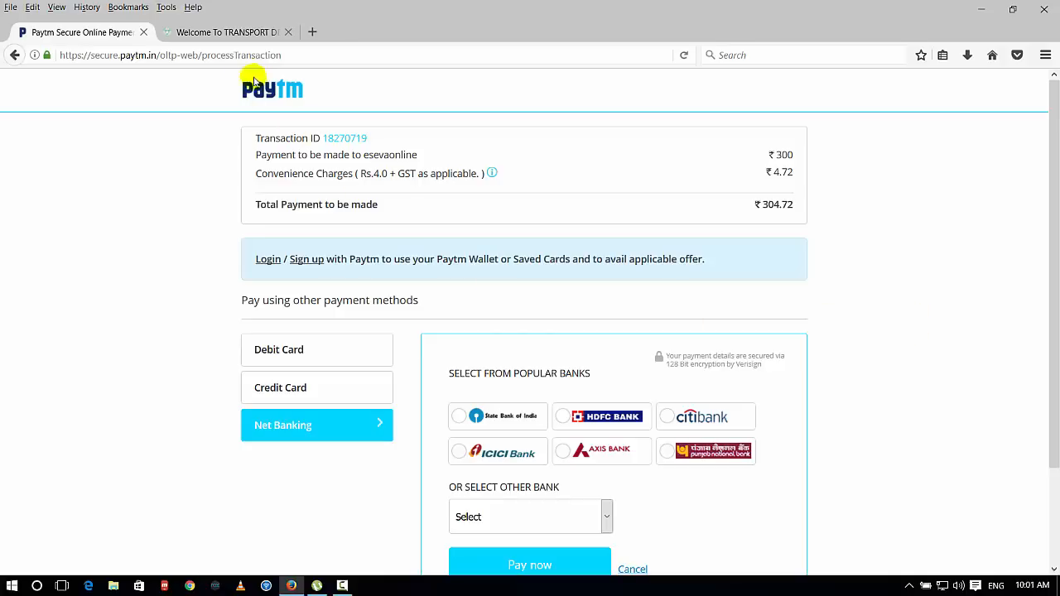
click(223, 31)
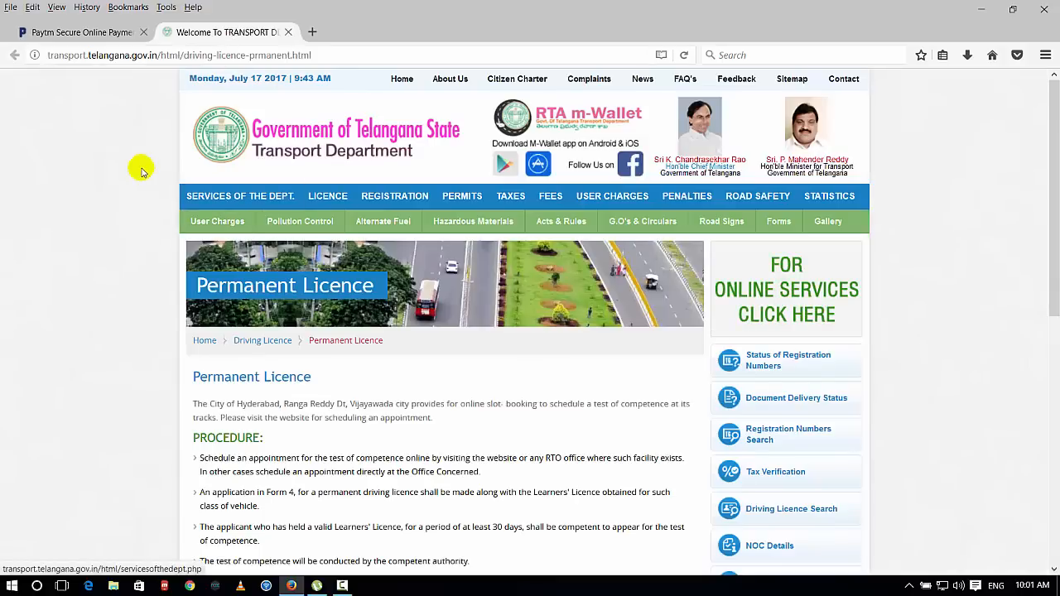
Step: Follow the Permanent Licence page's 'Click here to book driving licence slot' link
click(327, 197)
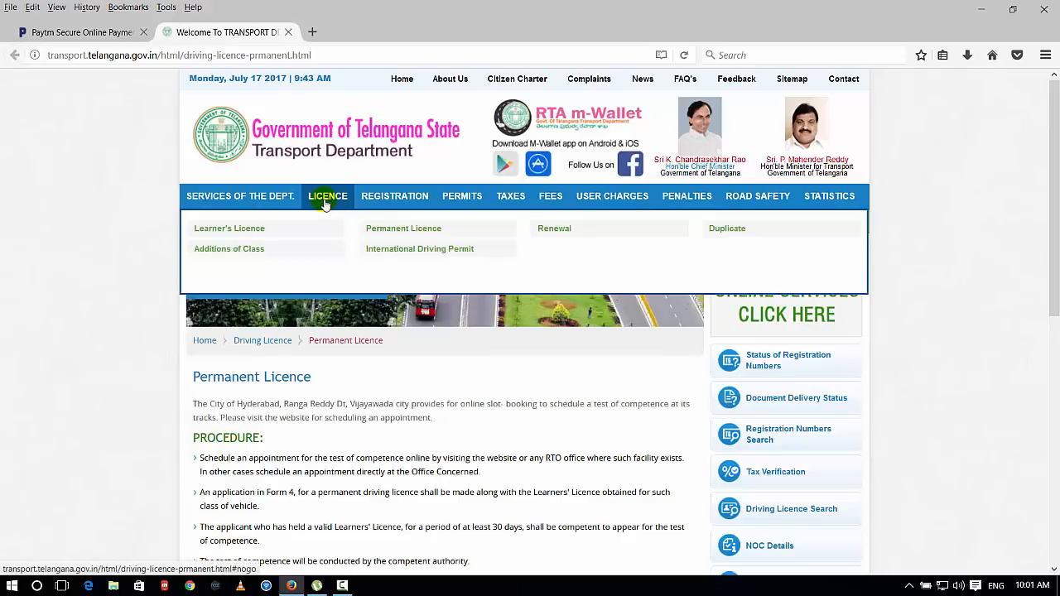
mouse_move(244, 232)
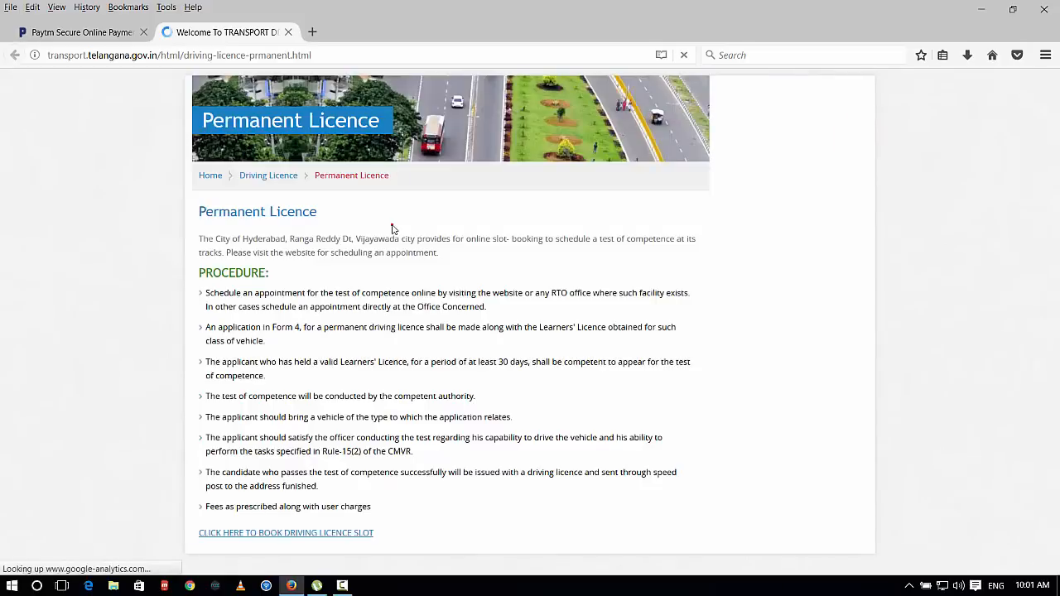
scroll(down, 3)
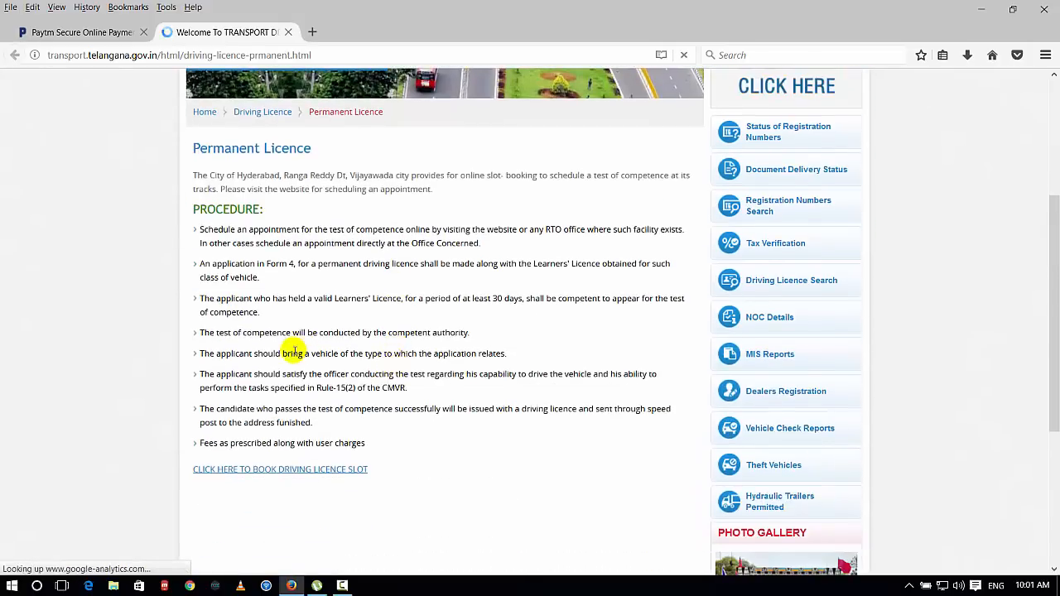
mouse_move(257, 479)
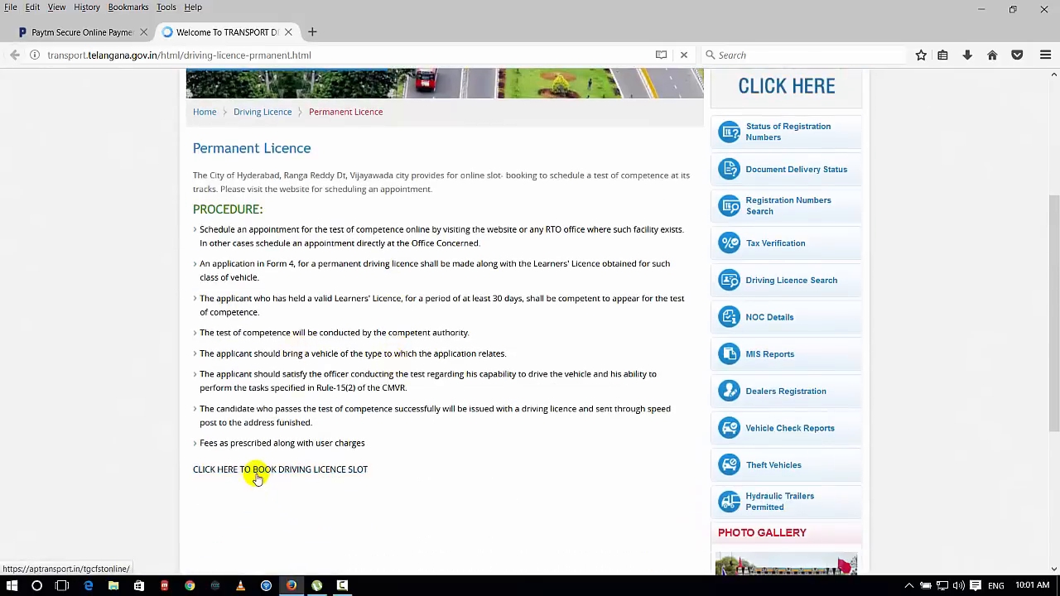
mouse_move(300, 474)
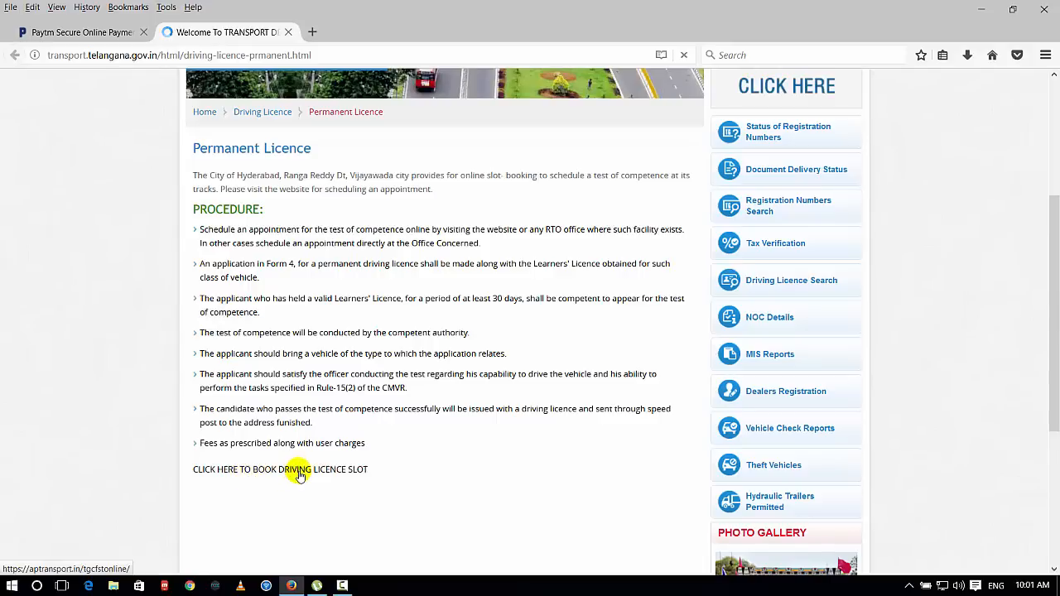
click(295, 470)
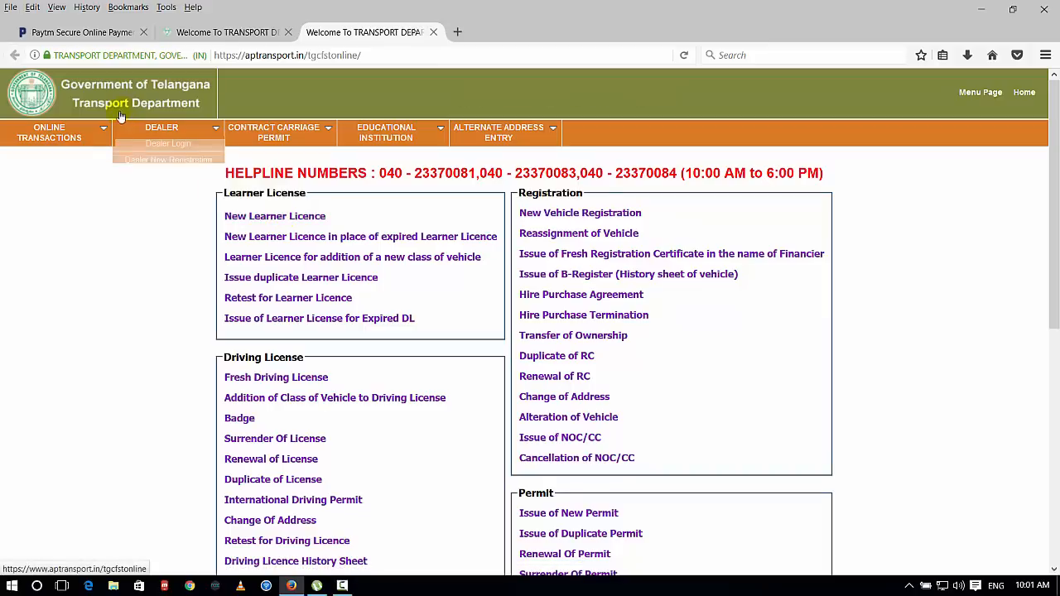
Step: Visit the Learner License Reprint/Make Payment page, then open New Vehicle Registration
click(48, 133)
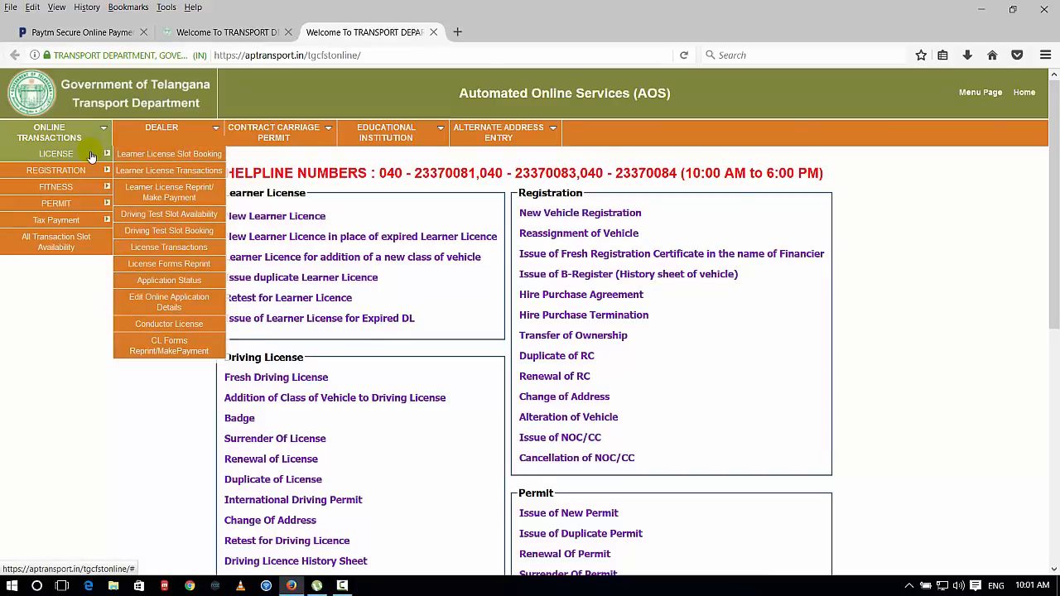
mouse_move(169, 214)
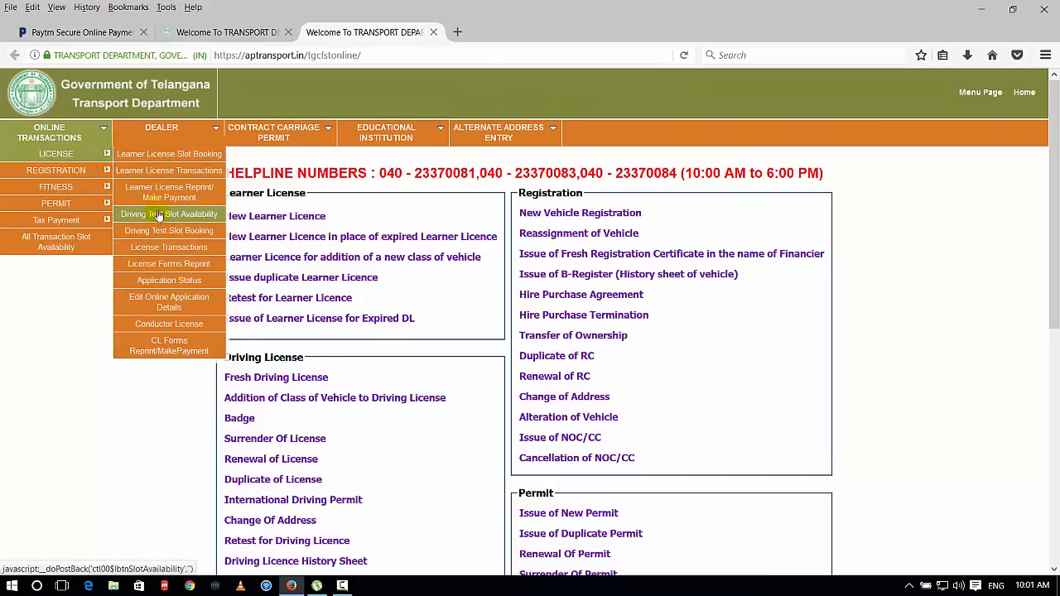
mouse_move(169, 170)
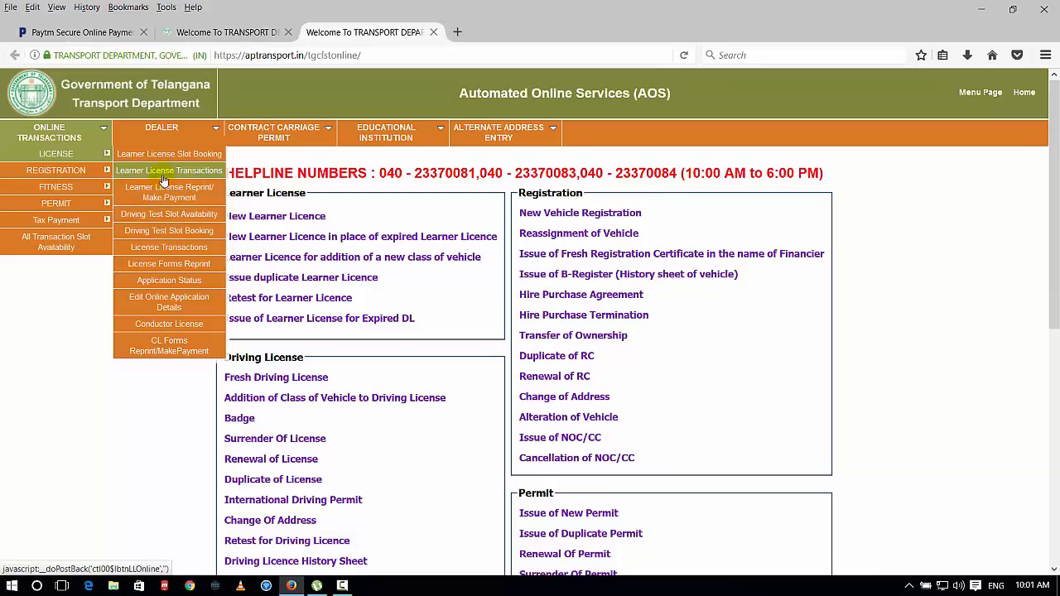
mouse_move(169, 192)
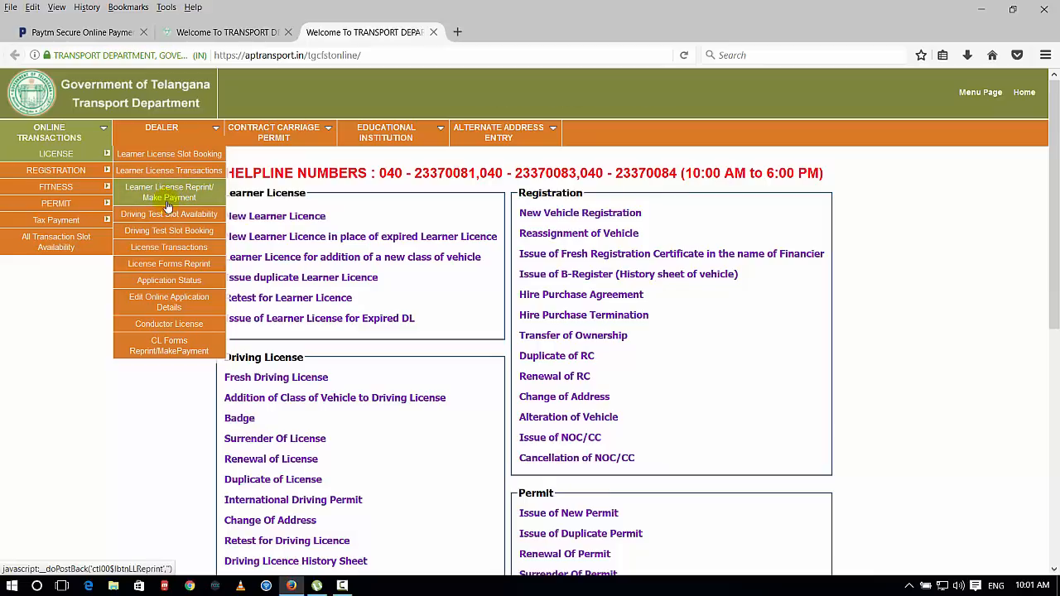
click(169, 192)
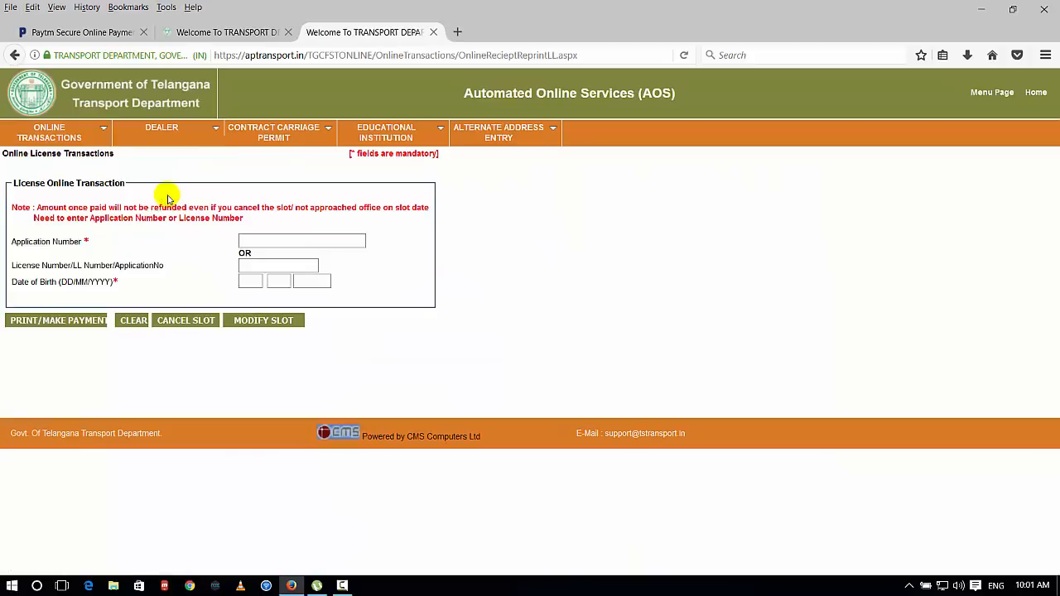
mouse_move(41, 241)
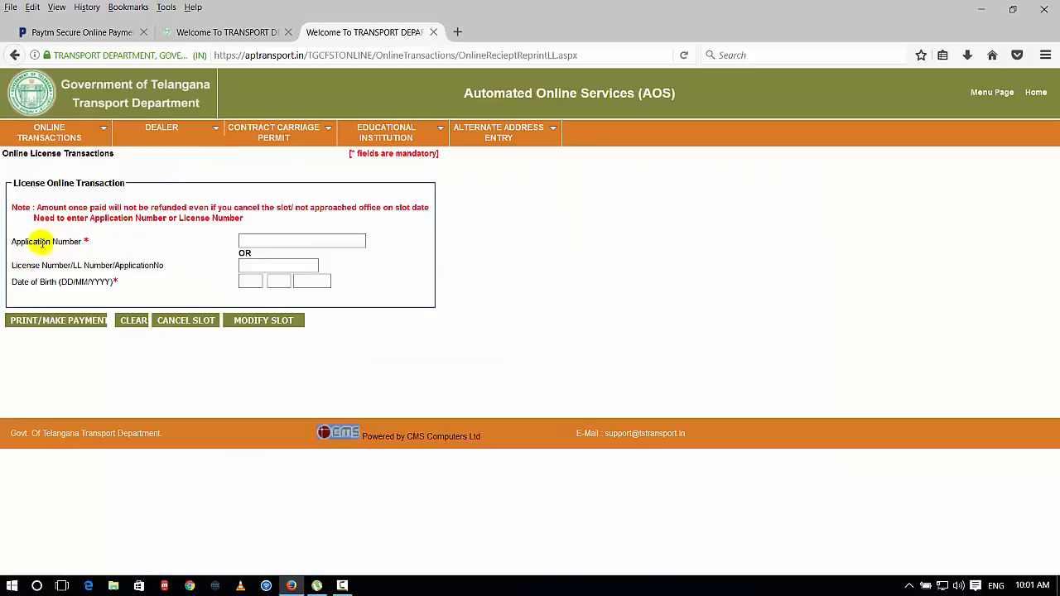
click(302, 241)
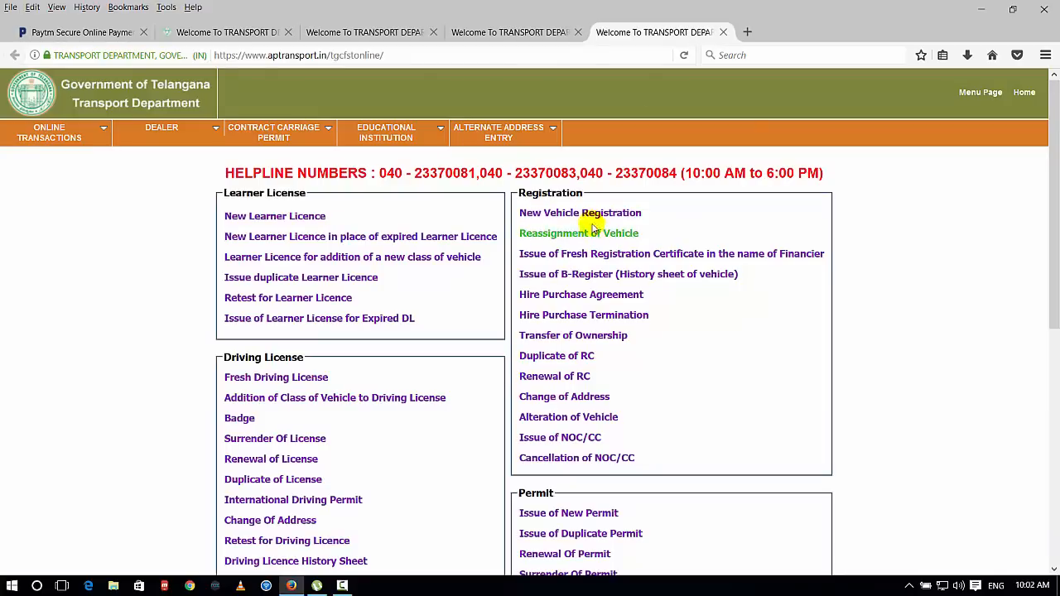
click(580, 212)
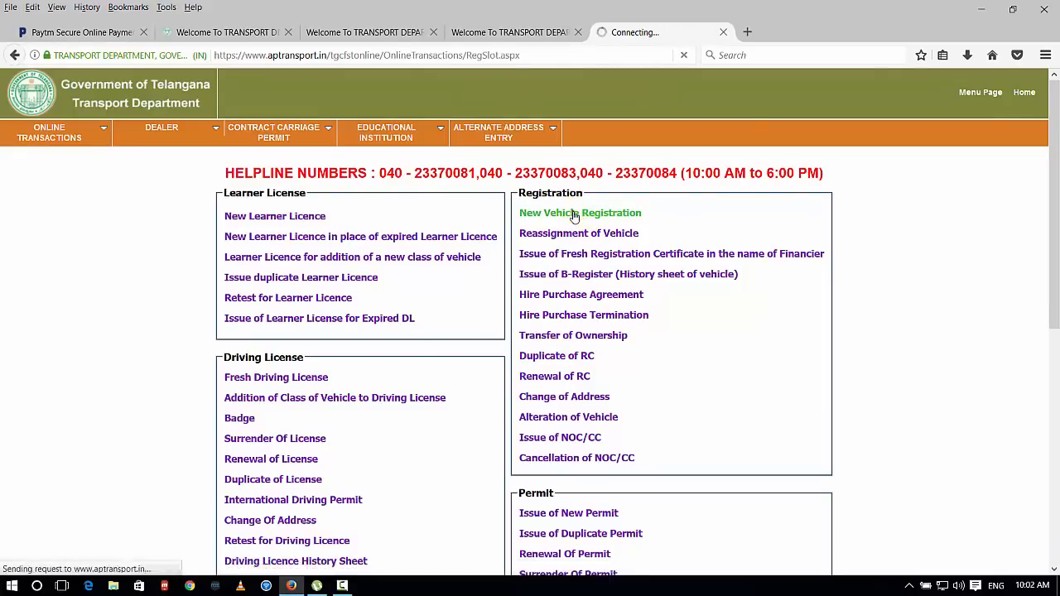
click(581, 213)
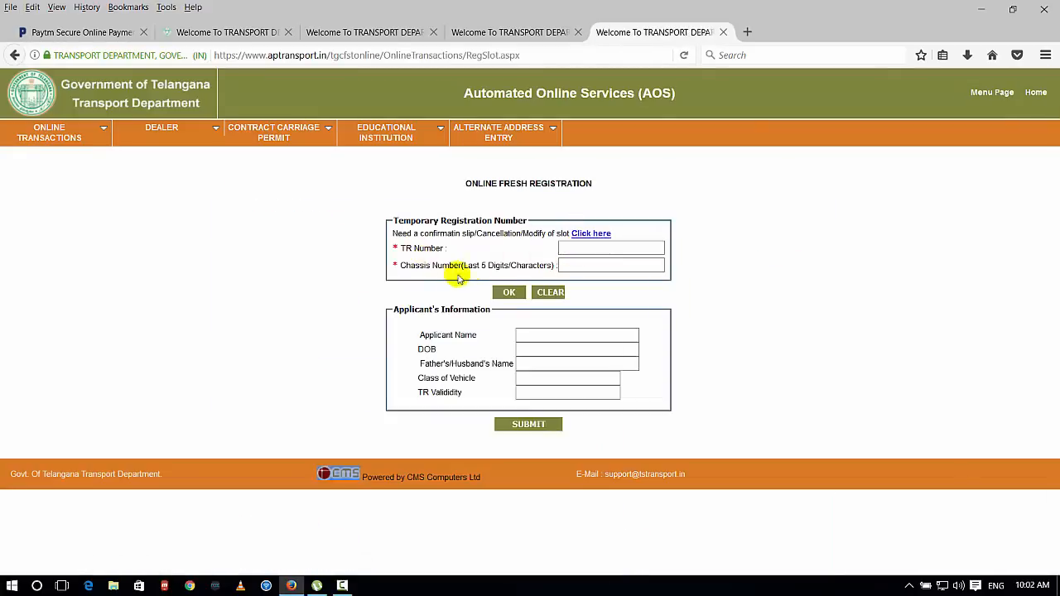